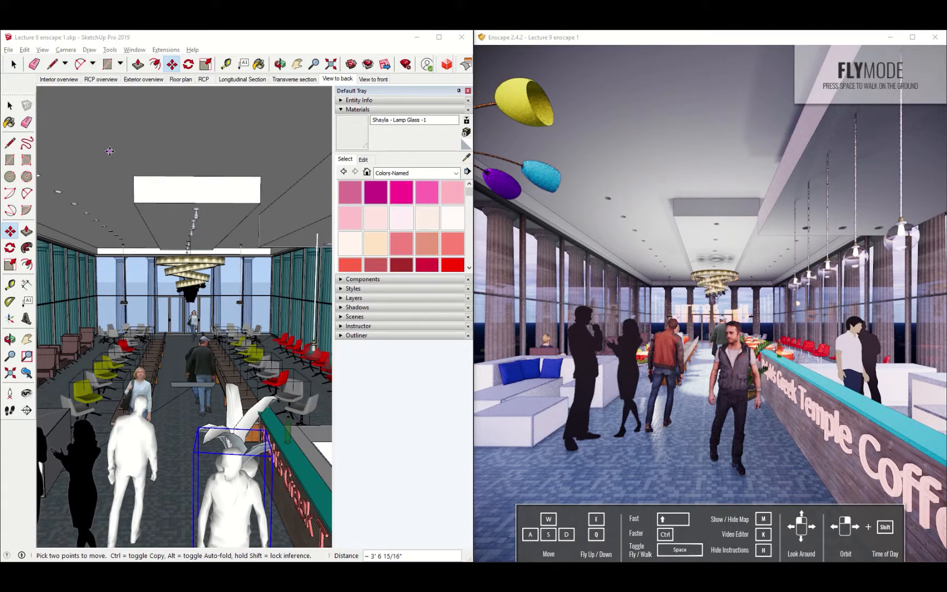
mouse_move(248, 146)
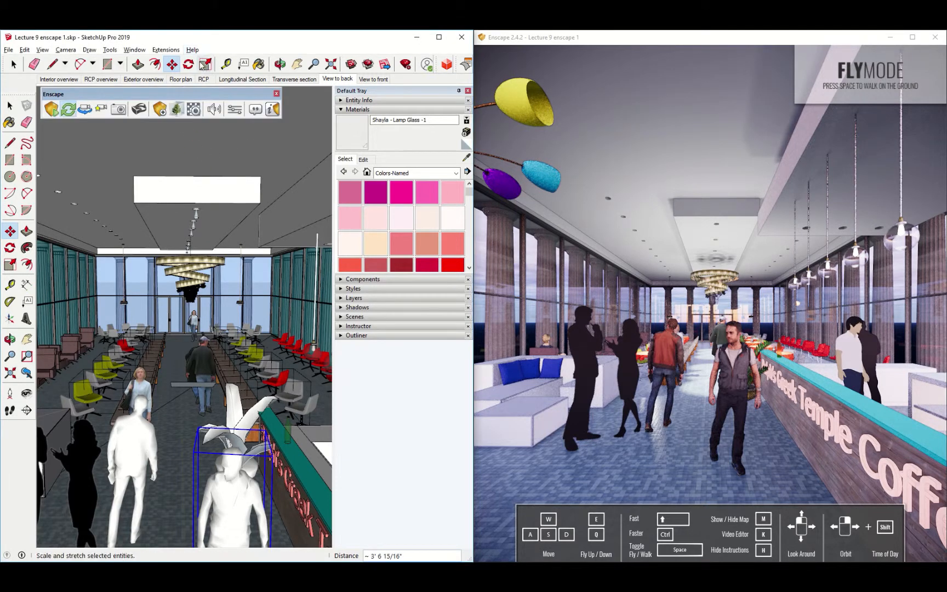
mouse_move(234, 109)
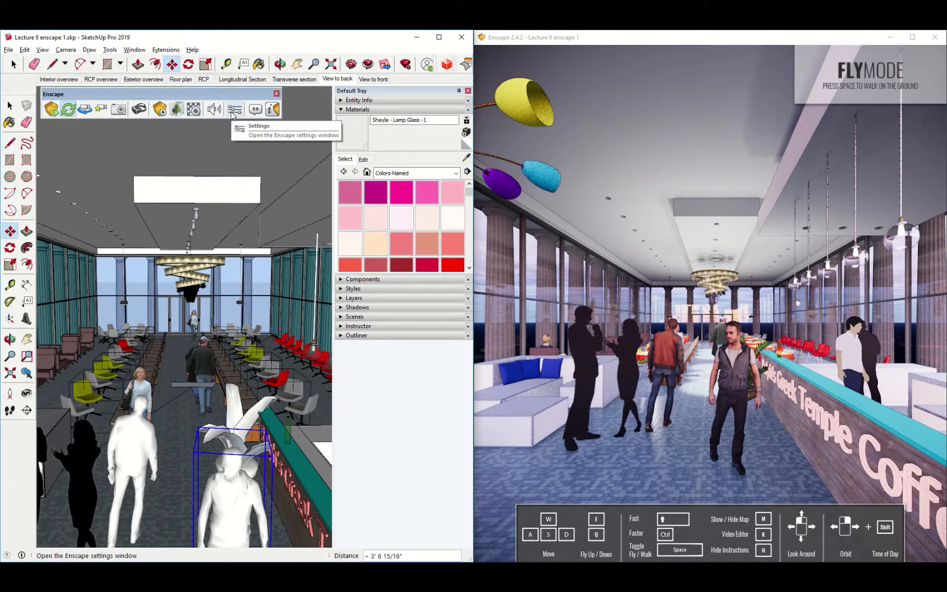
Bring up the Enscape Settings window beside the SketchUp model
click(235, 109)
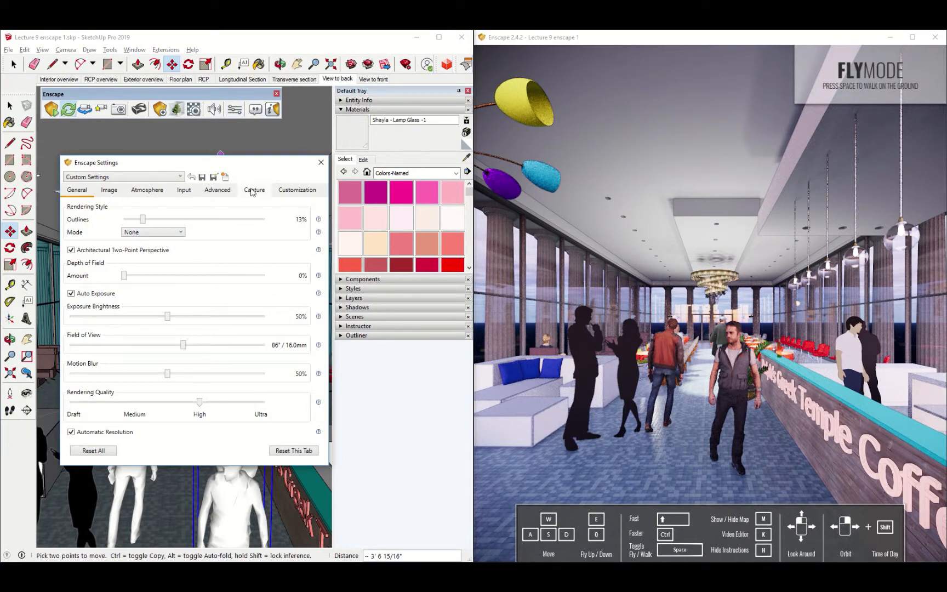
Show the Capture options: PNG format, maximum video quality at 30 FPS, normal panorama resolution
click(254, 189)
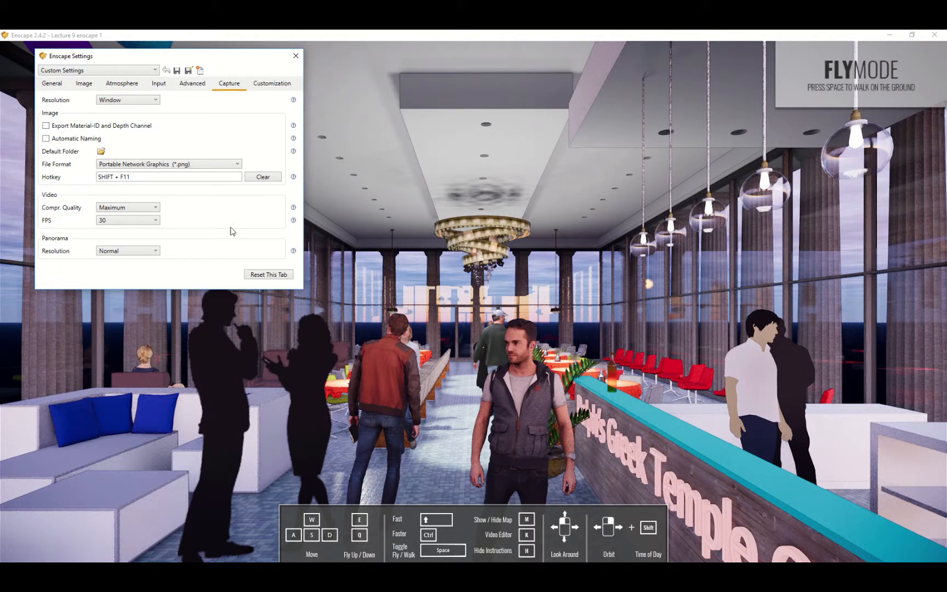
mouse_move(552, 354)
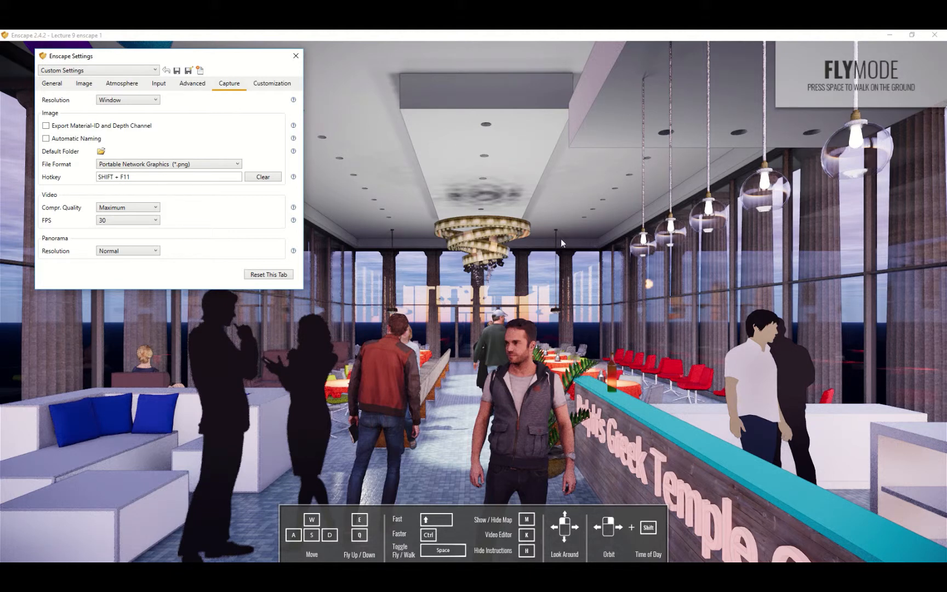
mouse_move(301, 305)
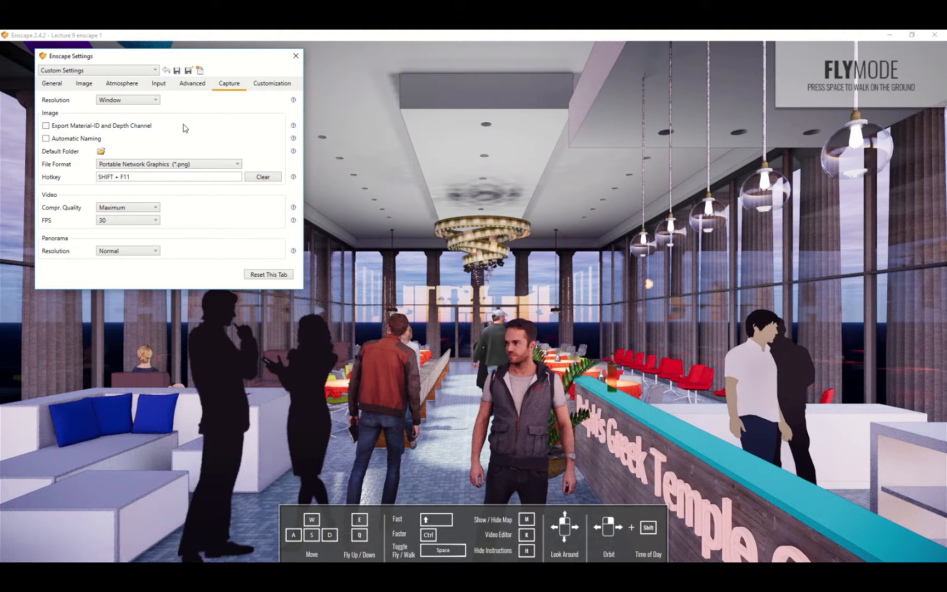
click(155, 100)
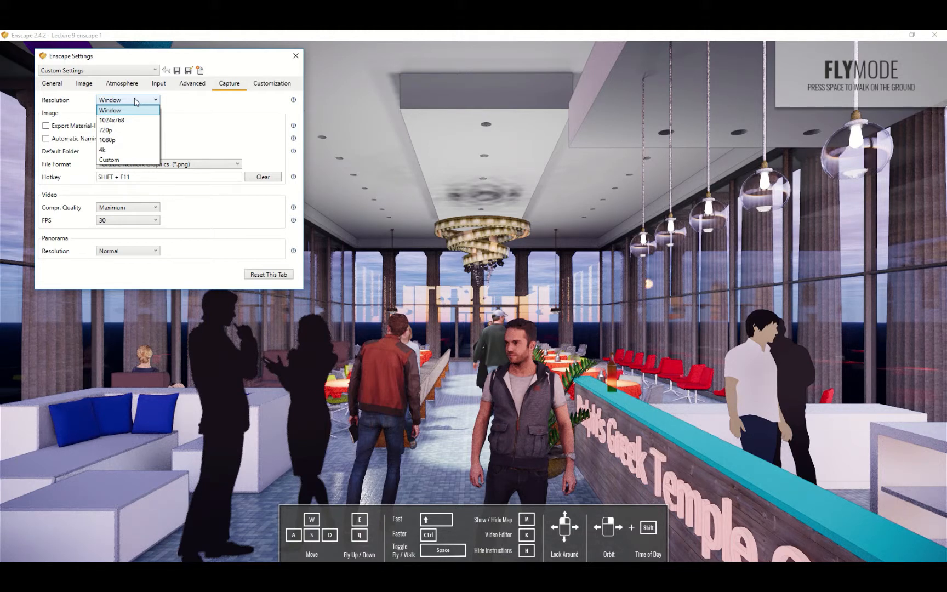
click(127, 99)
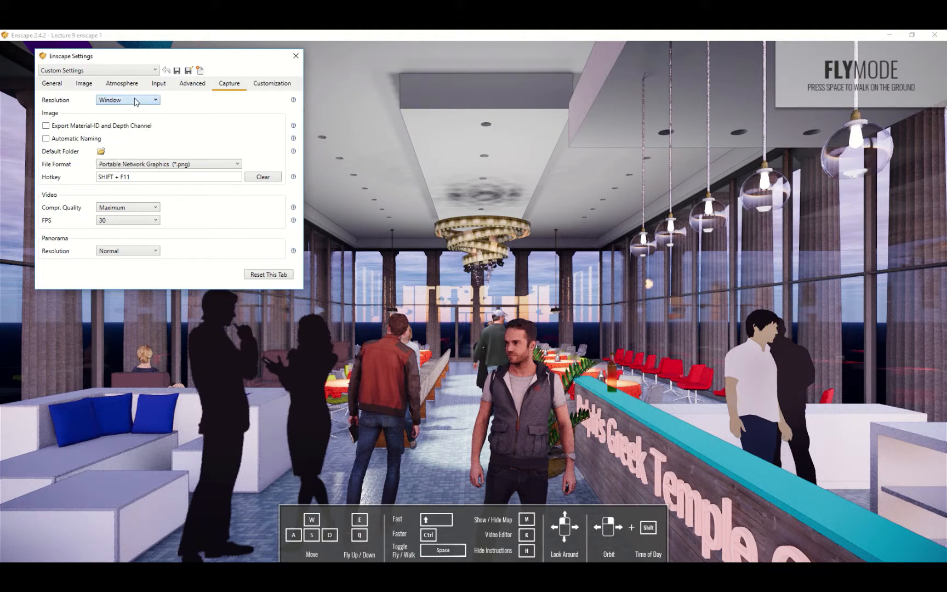
click(155, 100)
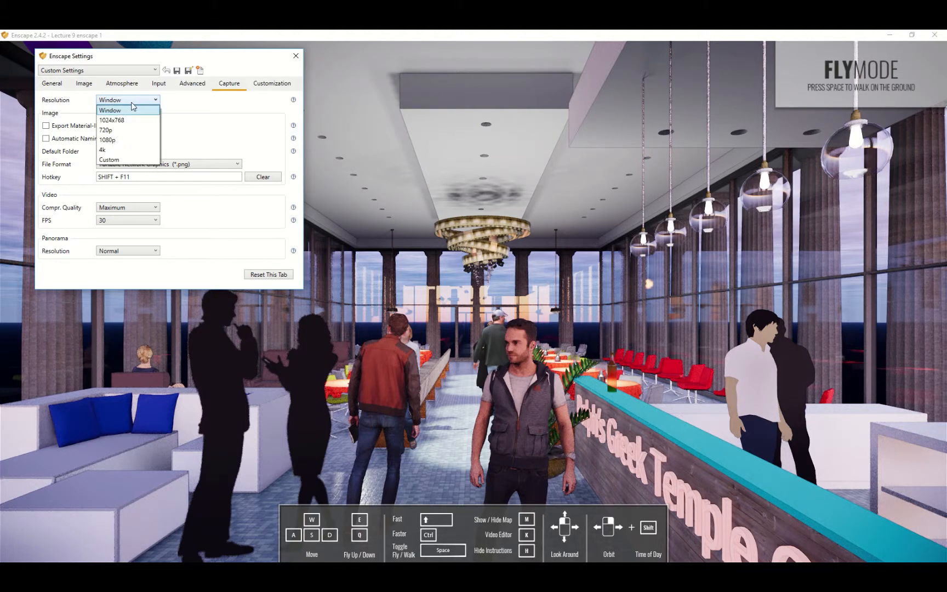
mouse_move(111, 140)
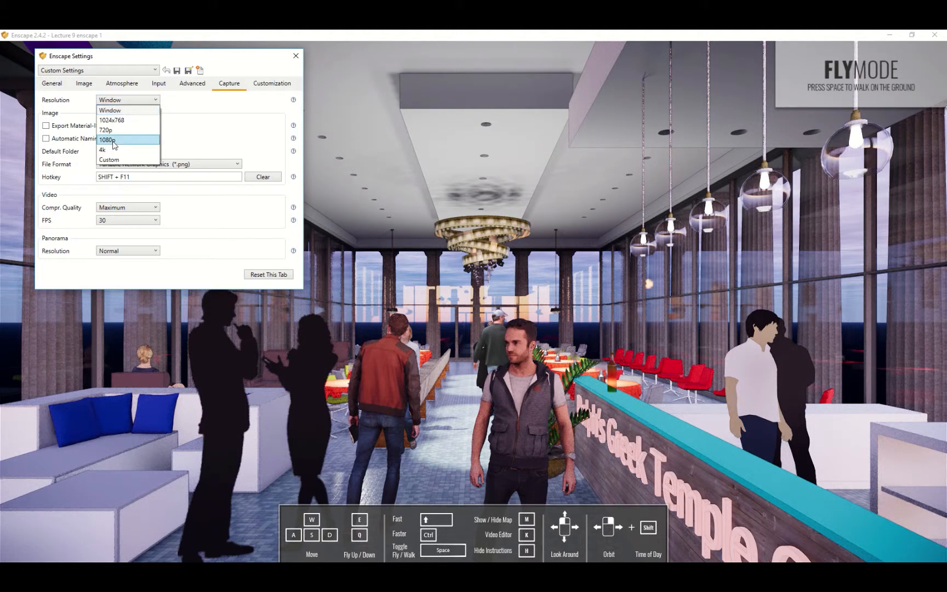
click(108, 141)
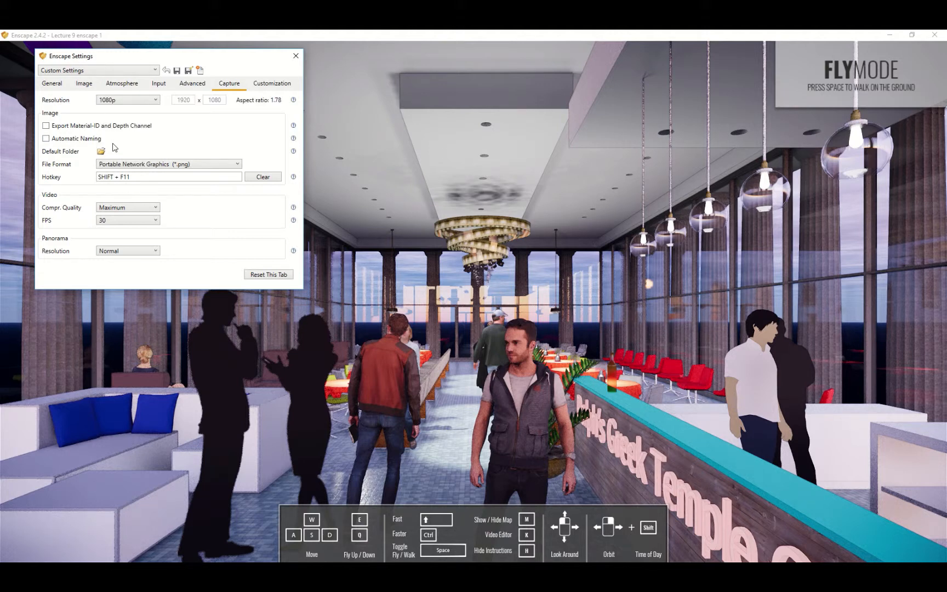
click(127, 100)
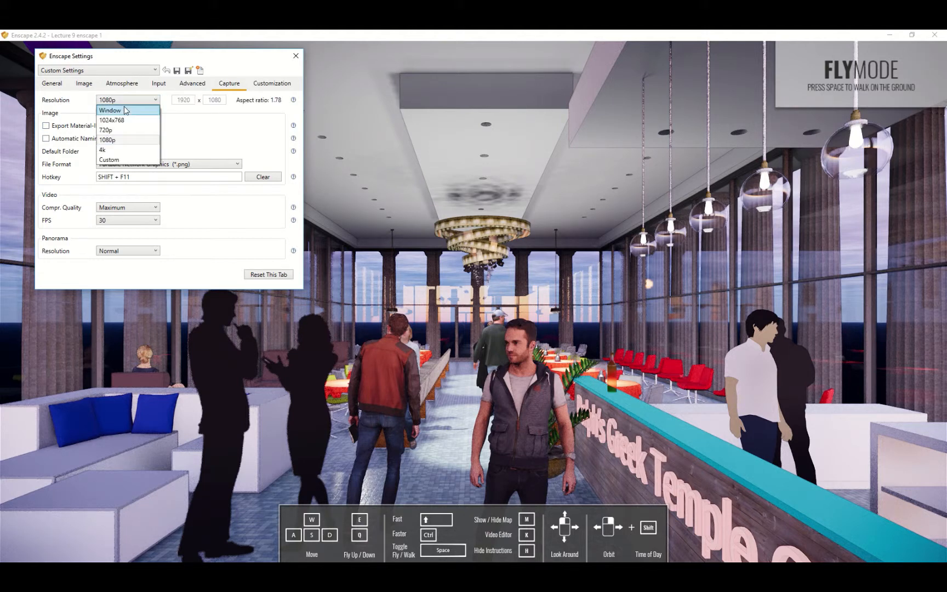
click(111, 110)
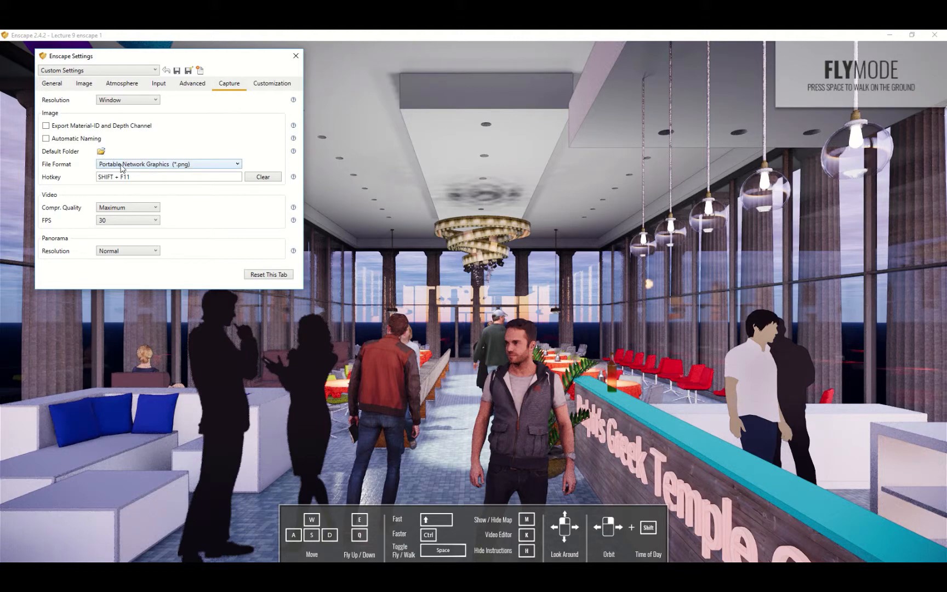
click(167, 163)
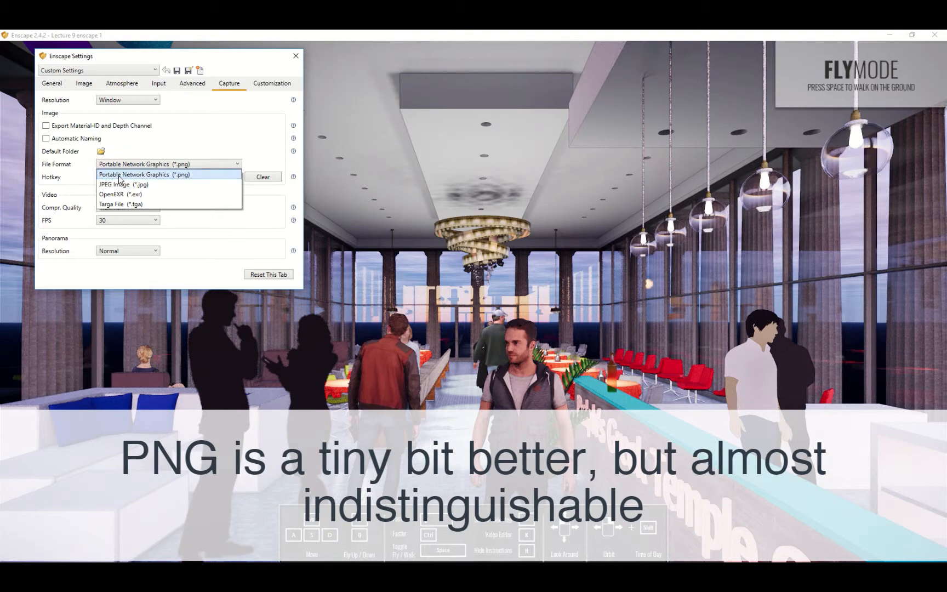
click(143, 174)
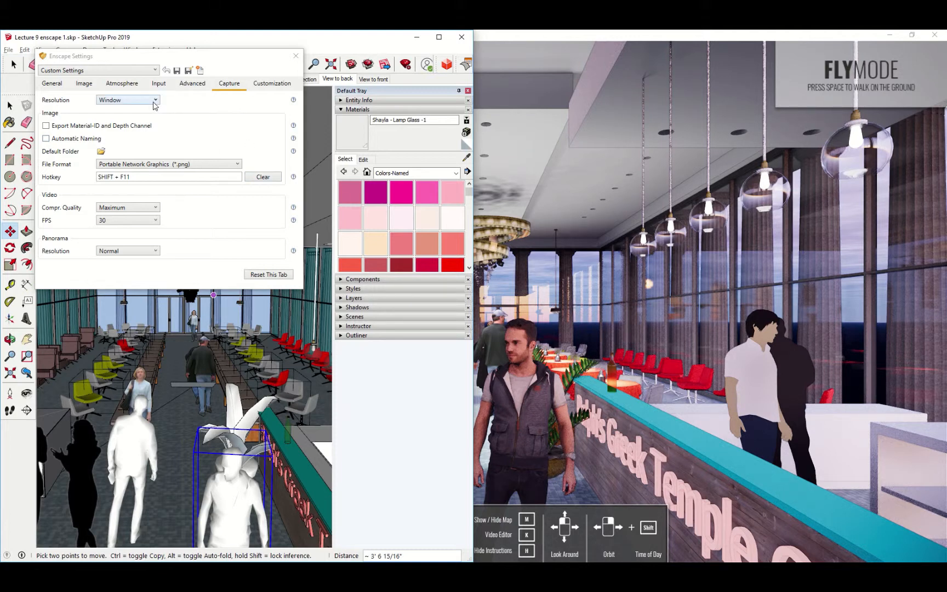
Set the capture resolution to 4k (4096 × 2160), keeping PNG format
click(154, 99)
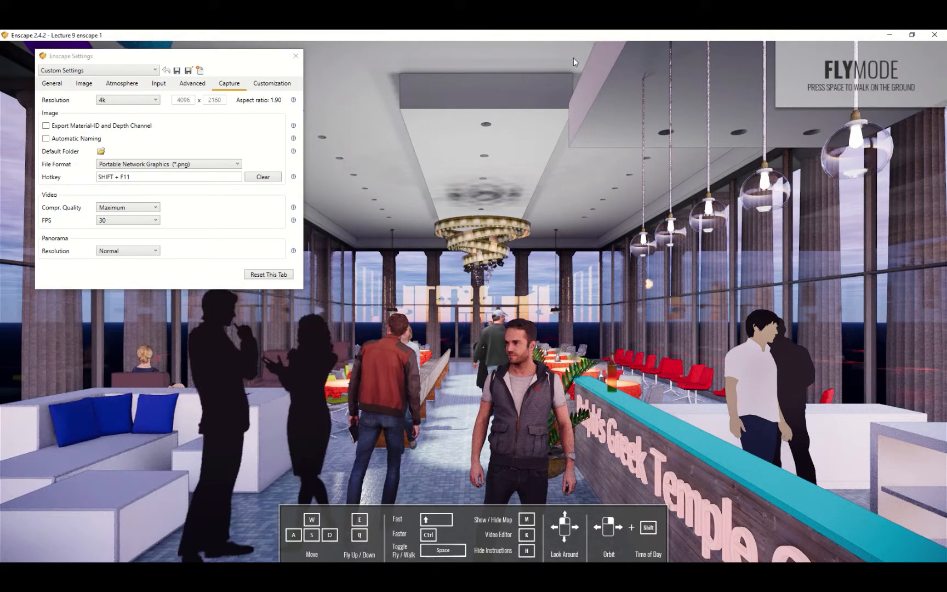
mouse_move(423, 220)
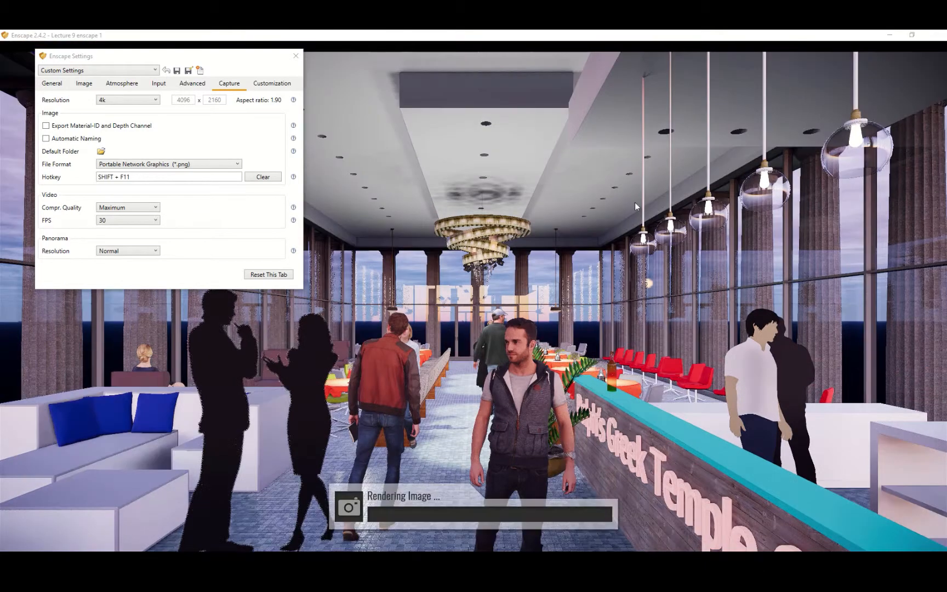
mouse_move(738, 62)
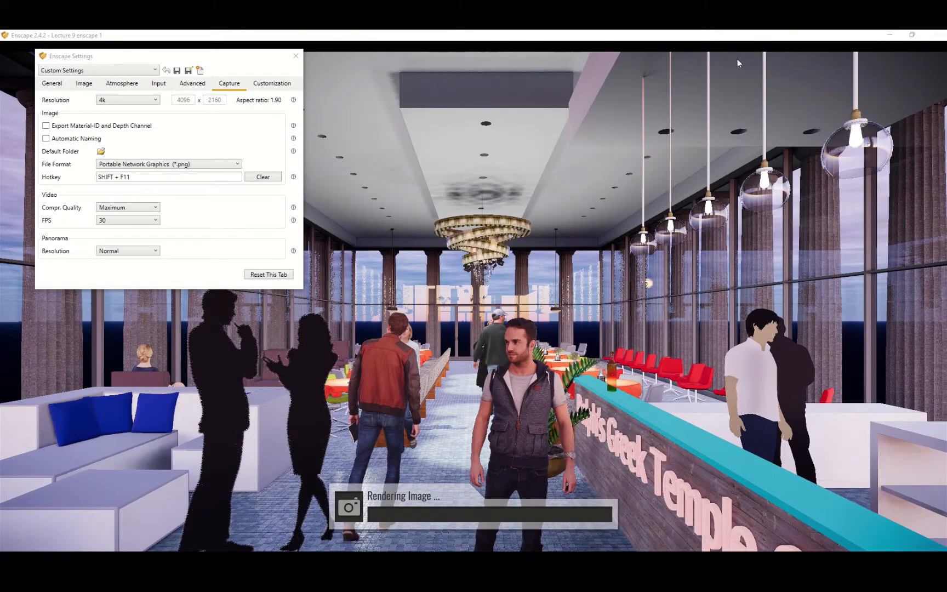
mouse_move(676, 77)
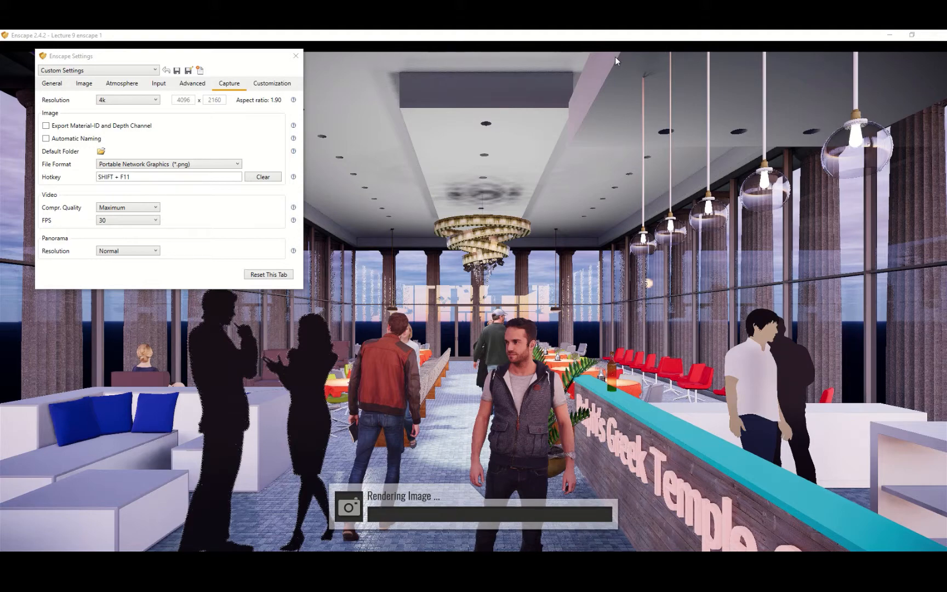
mouse_move(616, 551)
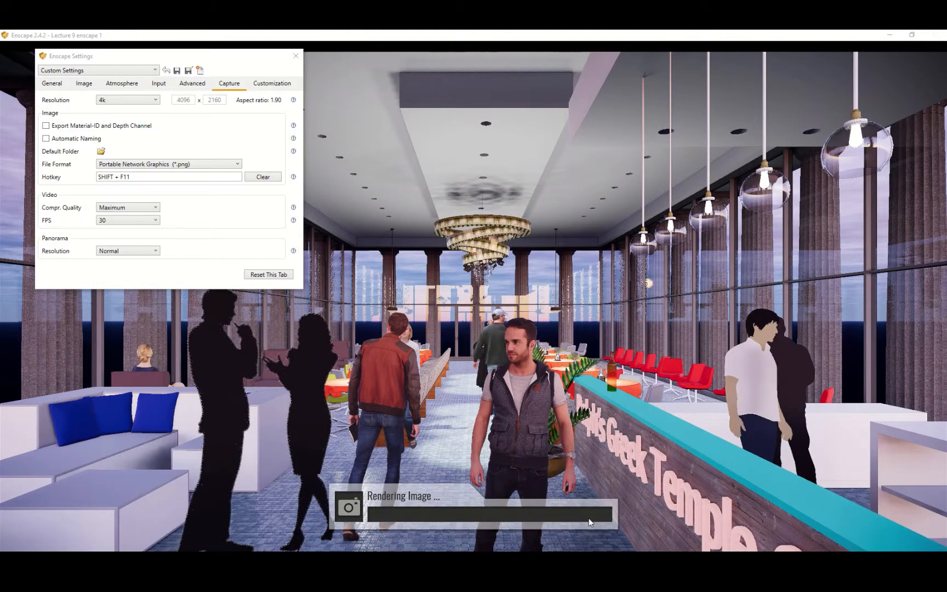
mouse_move(612, 525)
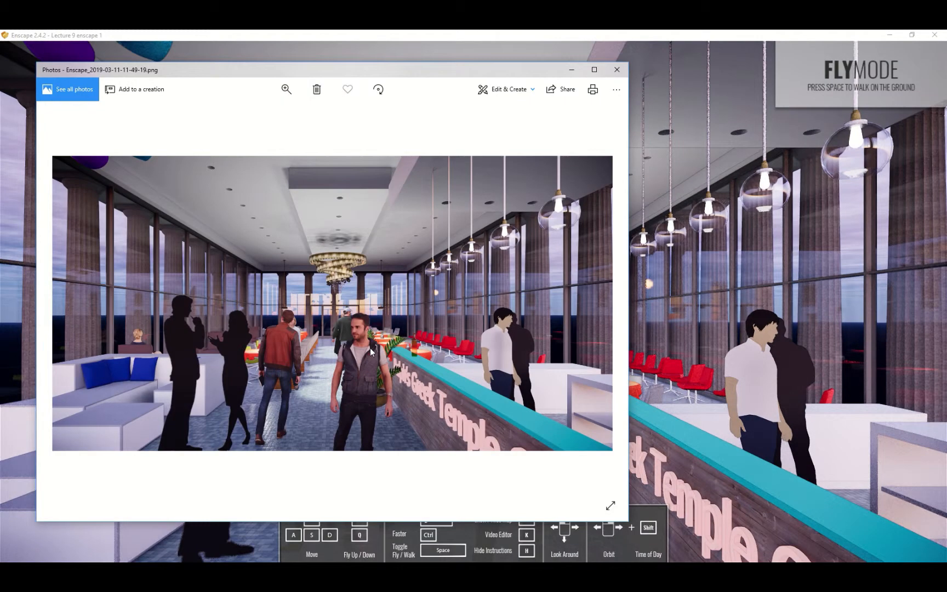
mouse_move(343, 153)
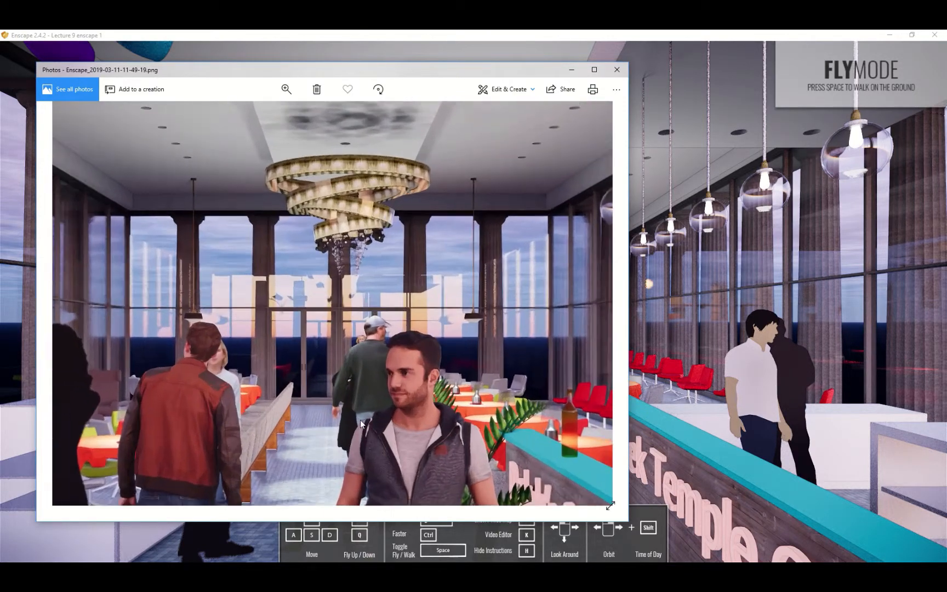
Zoom into the rendered 4k interior screenshot in Photos to check its detail
click(617, 69)
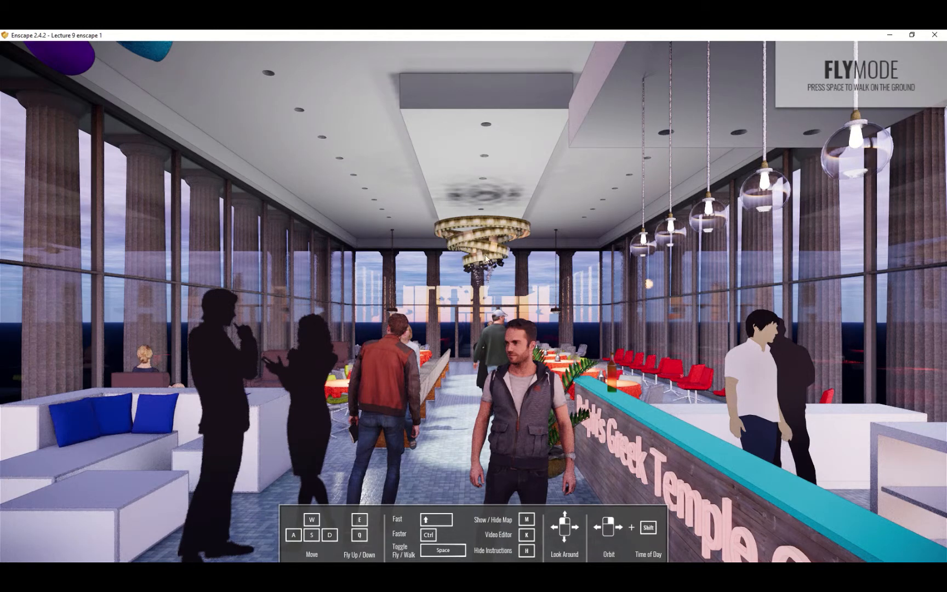
mouse_move(509, 294)
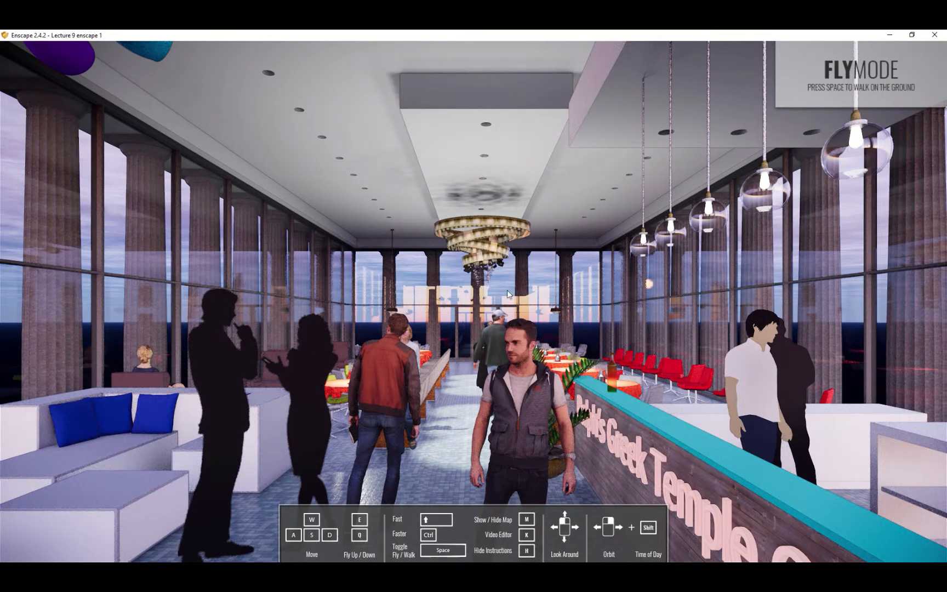
mouse_move(434, 211)
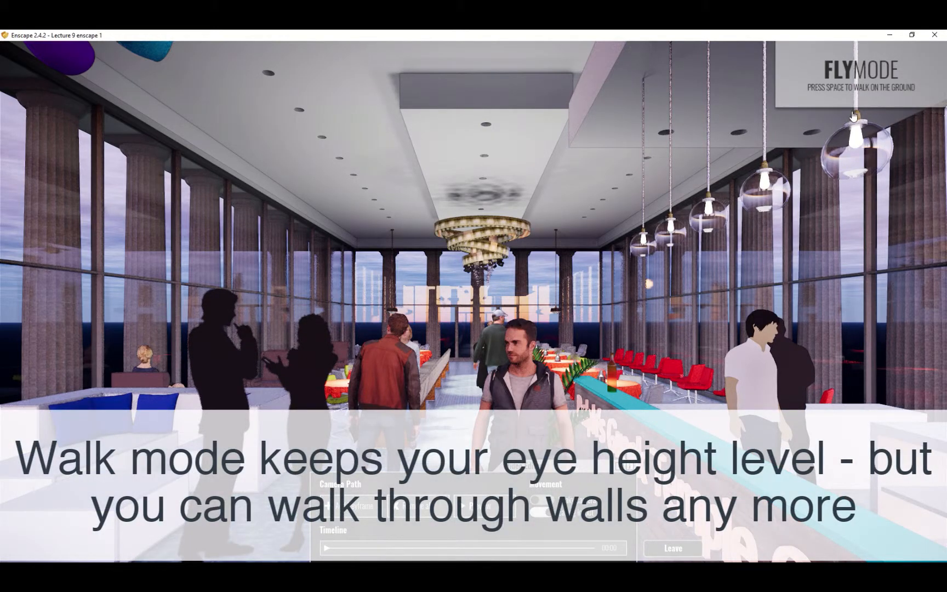
Switch Enscape from fly mode to walk mode at eye level
key(space)
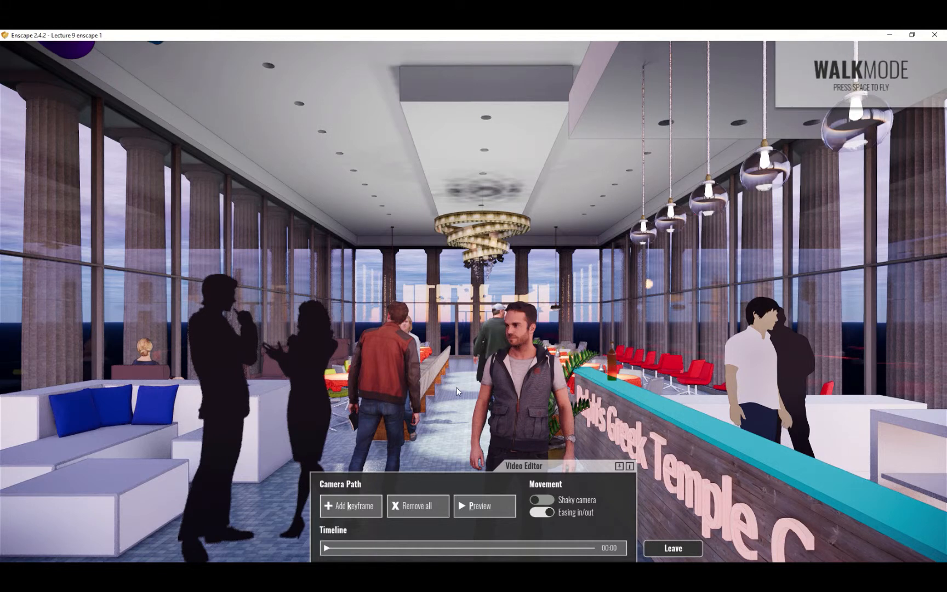
mouse_move(451, 392)
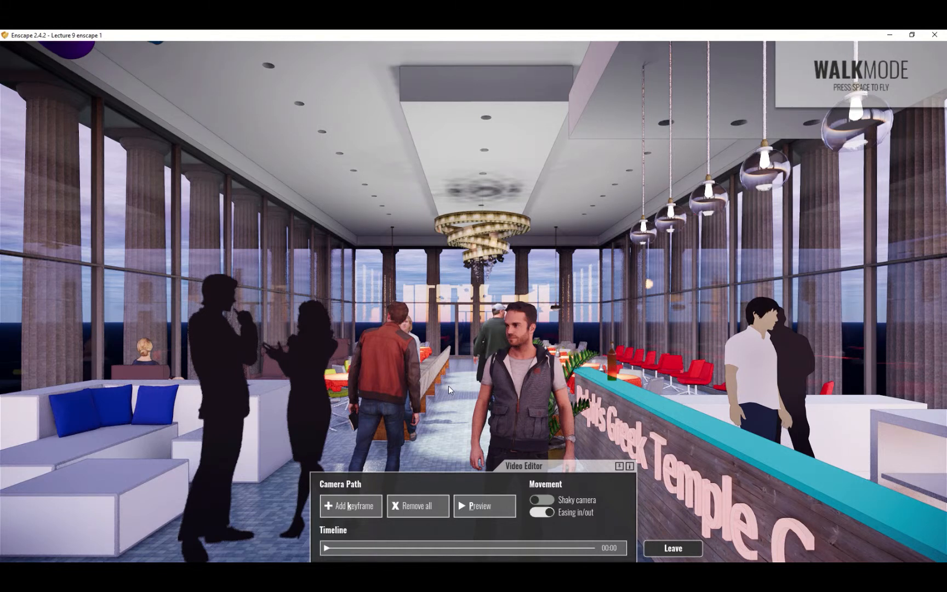
mouse_move(2, 359)
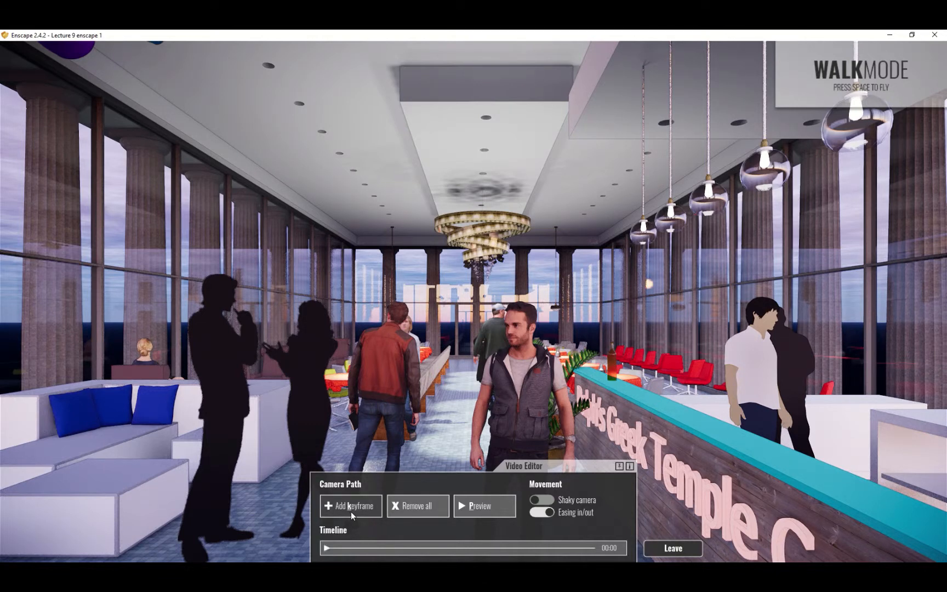
mouse_move(463, 362)
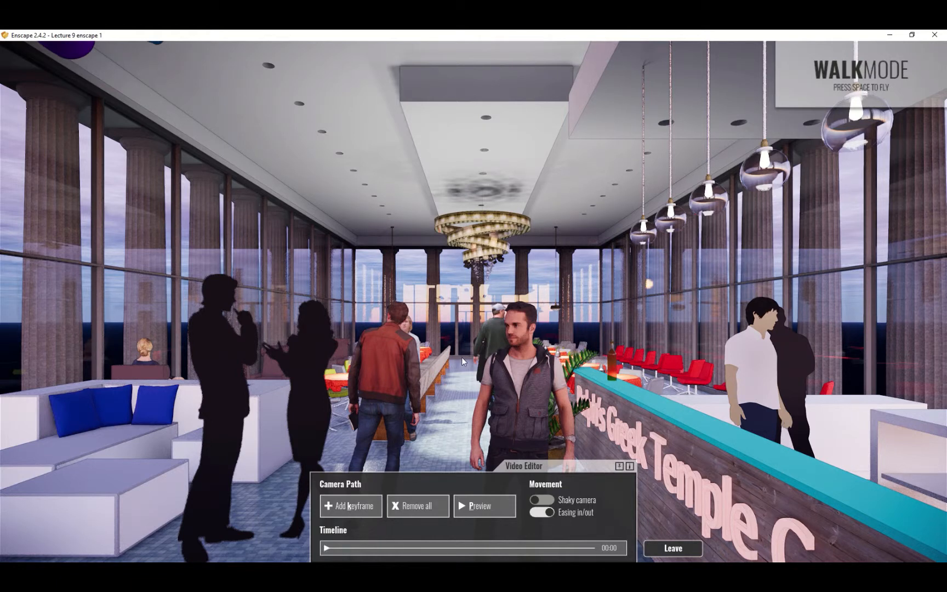
mouse_move(463, 358)
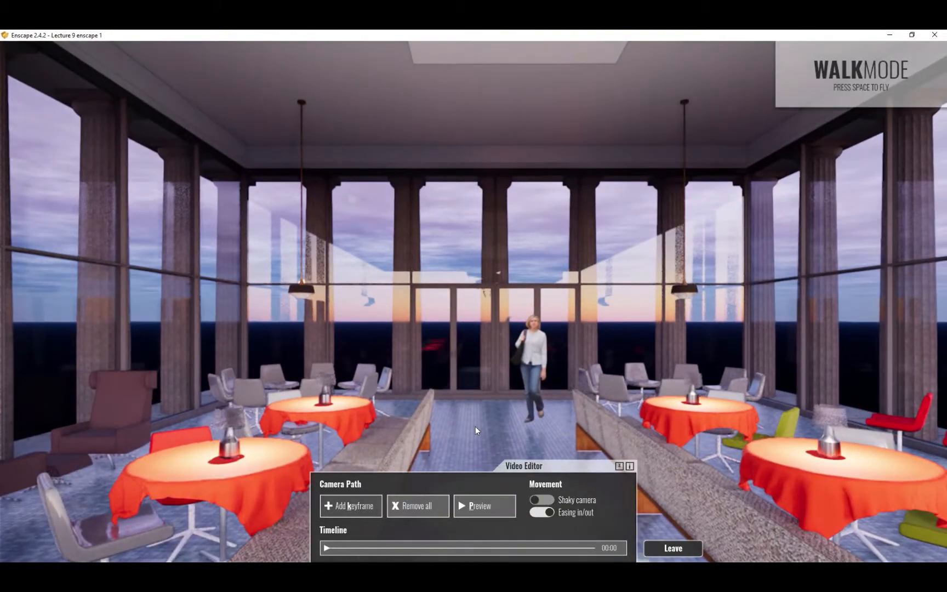
Add the current dining-hall view as a keyframe on the camera path
click(479, 505)
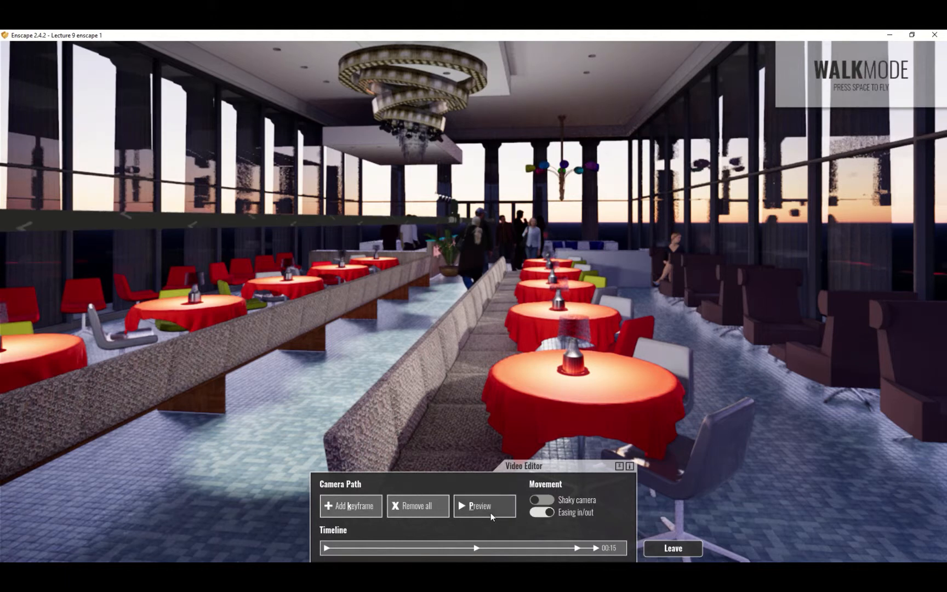
click(483, 505)
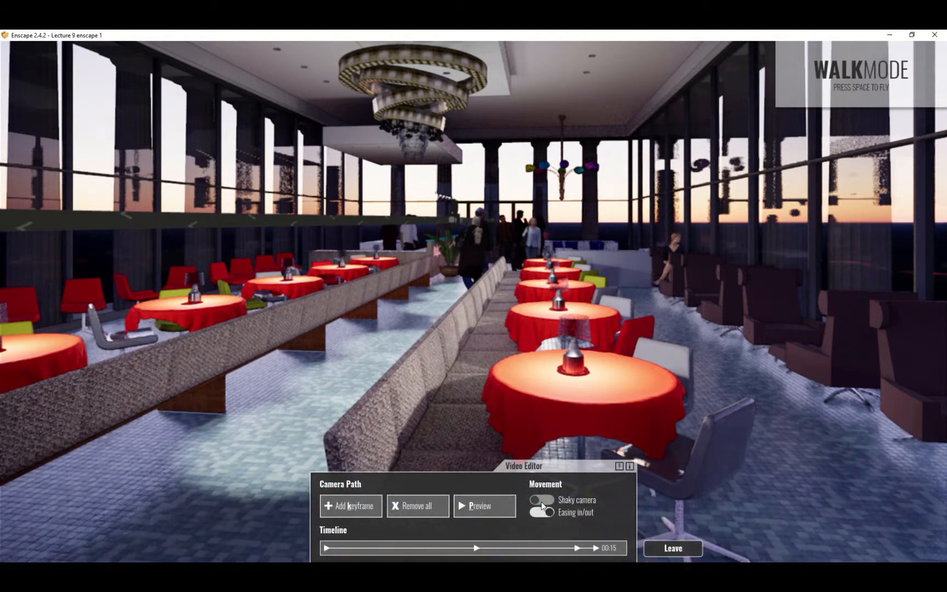
mouse_move(542, 506)
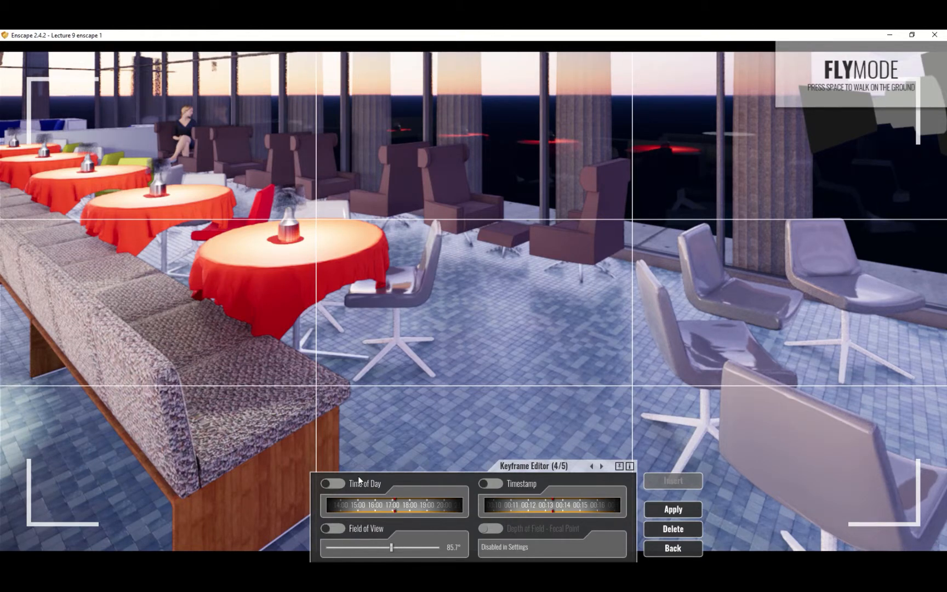
Apply the new timing to the fourth keyframe and step back to the second keyframe
click(672, 510)
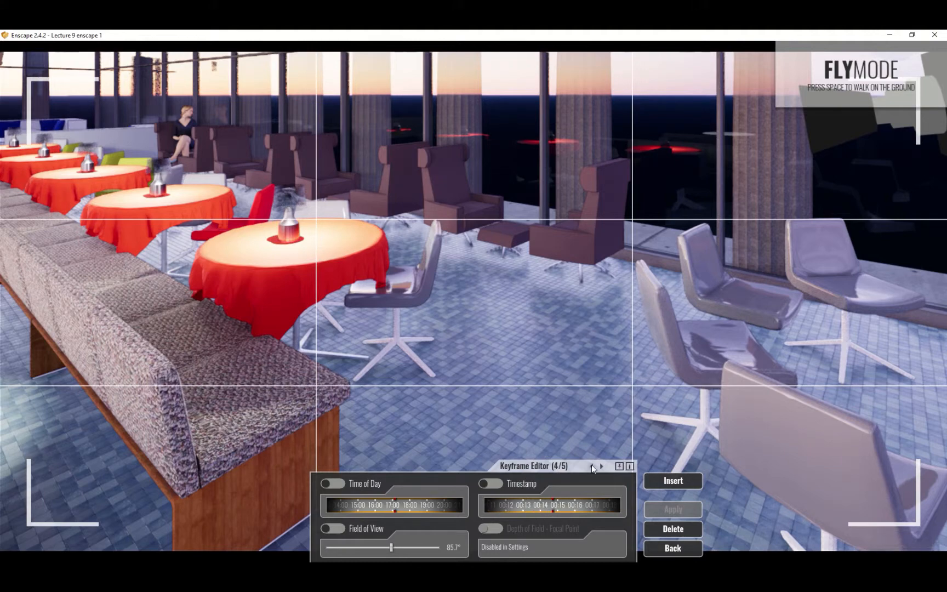
click(590, 465)
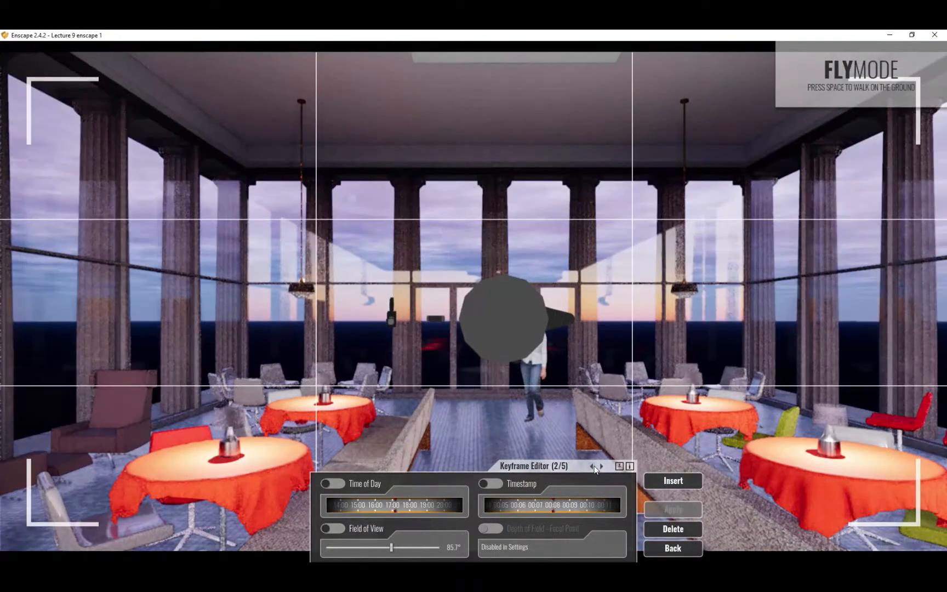
click(590, 465)
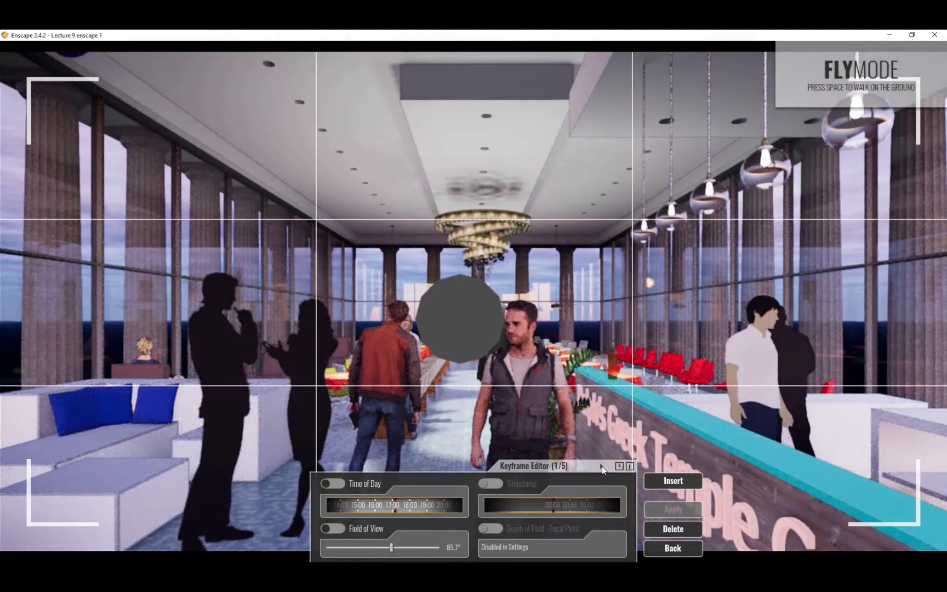
click(602, 466)
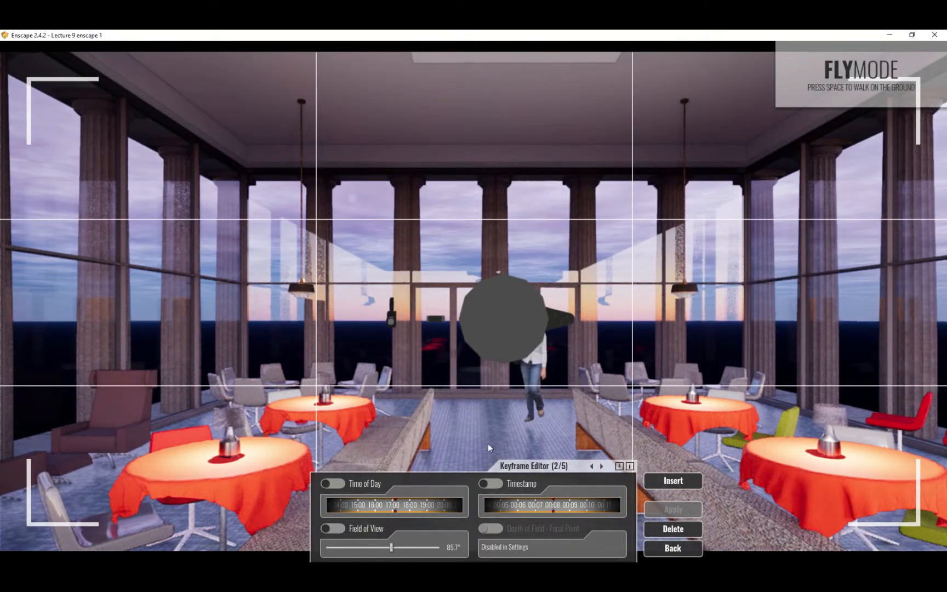
Give keyframe 2 a custom timestamp, extending the path to 22 seconds, and return to the video editor
click(490, 483)
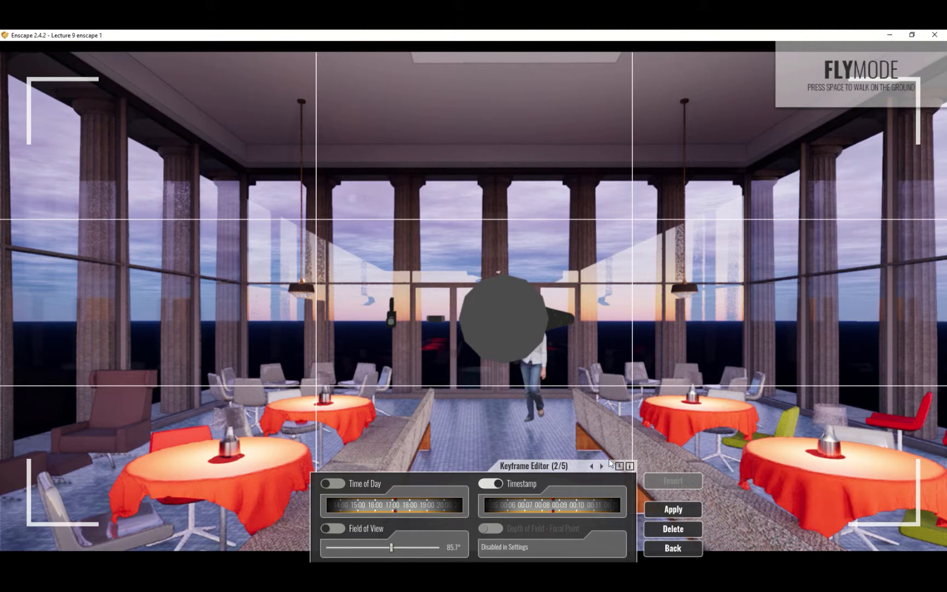
click(601, 466)
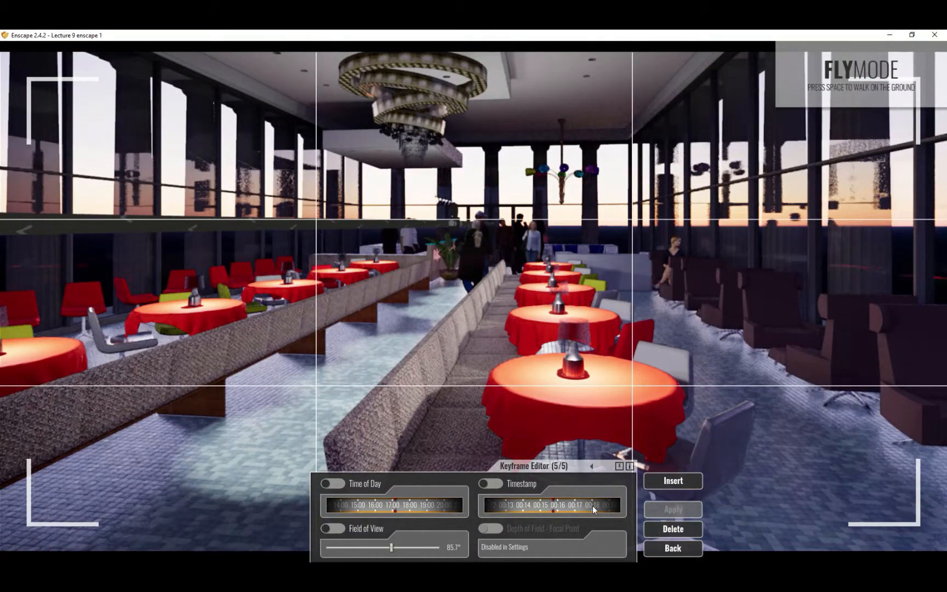
click(489, 483)
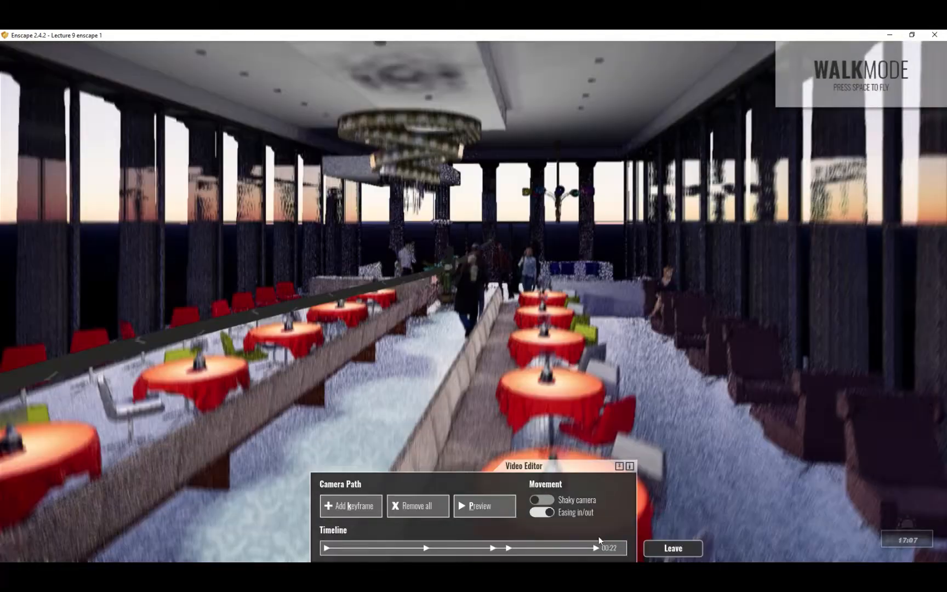
click(479, 505)
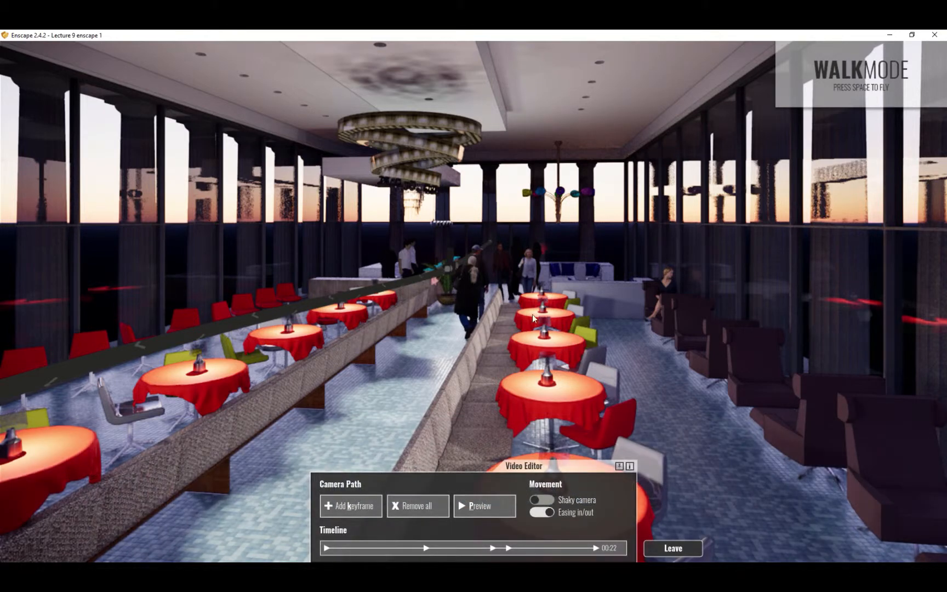
mouse_move(500, 340)
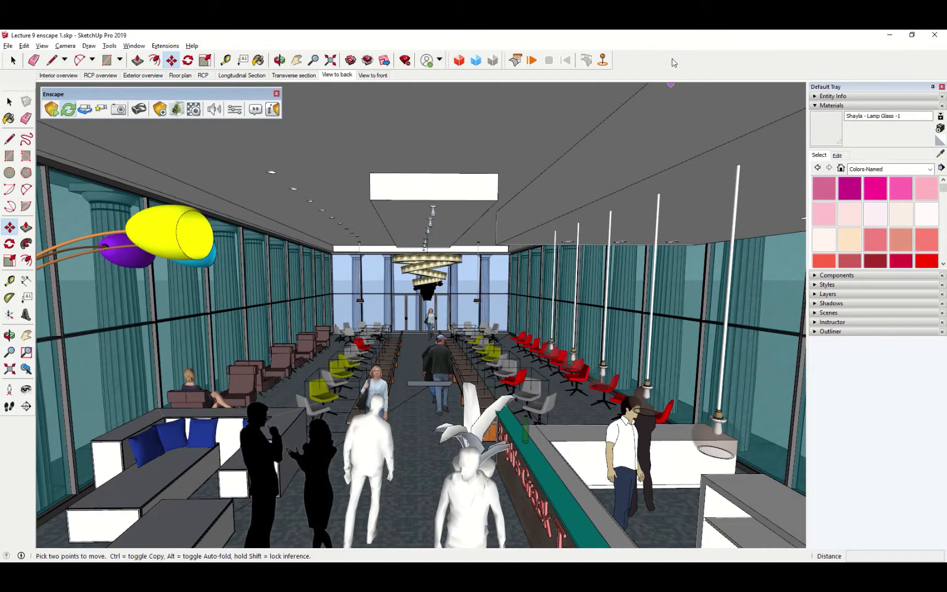
mouse_move(676, 65)
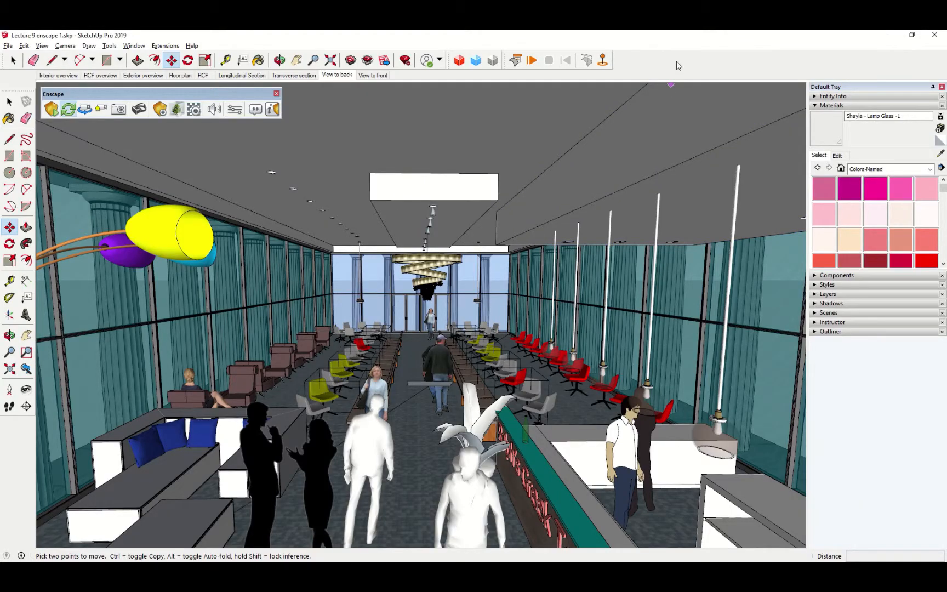
Enable the Enscape Capturing toolbar and dock it beside the Enscape toolbar
right_click(676, 65)
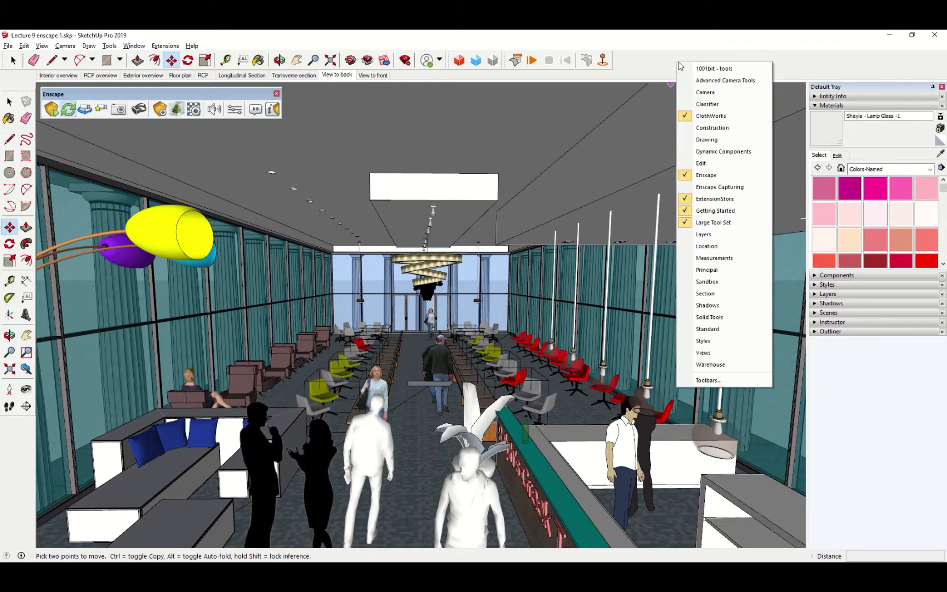
mouse_move(719, 187)
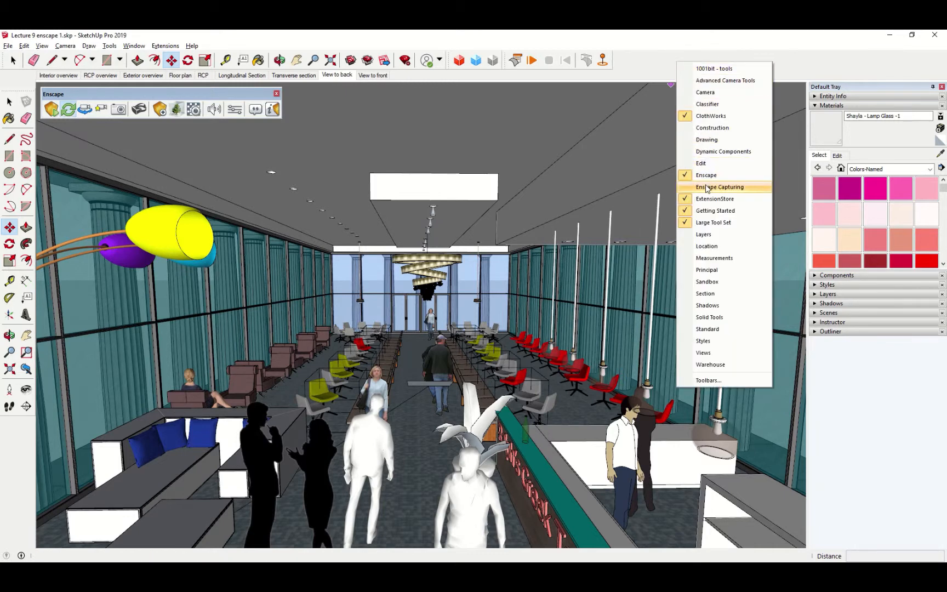
click(719, 187)
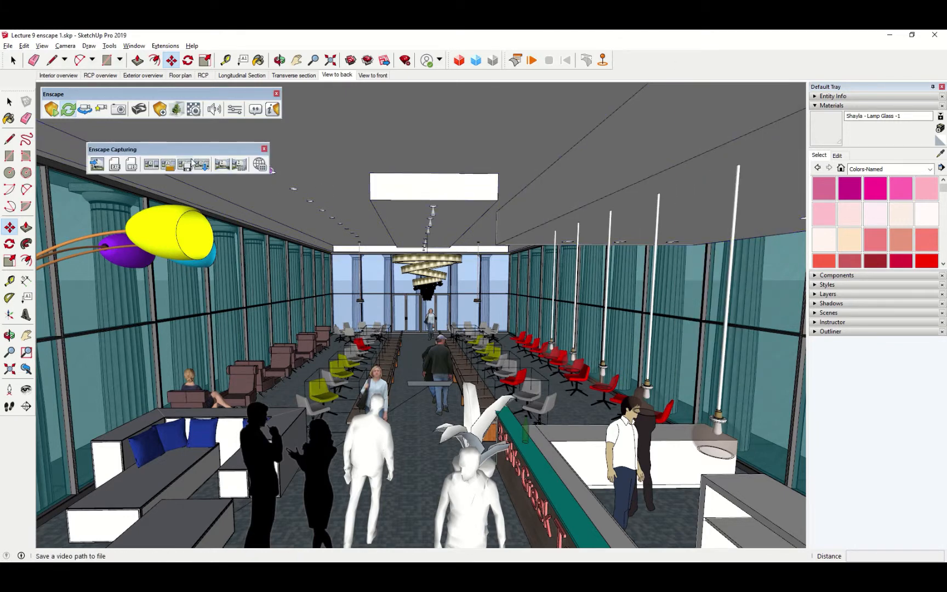
drag(112, 149, 339, 102)
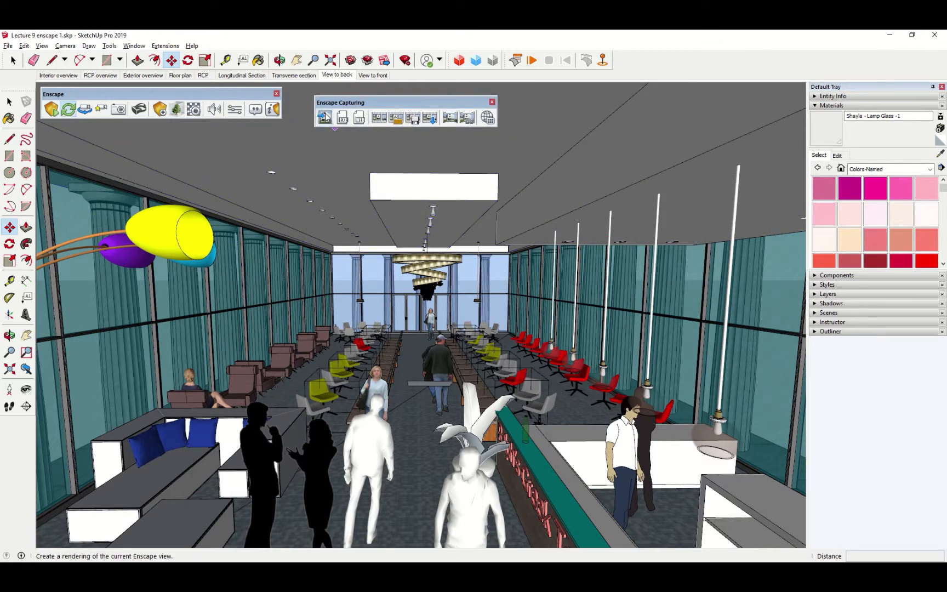
mouse_move(325, 116)
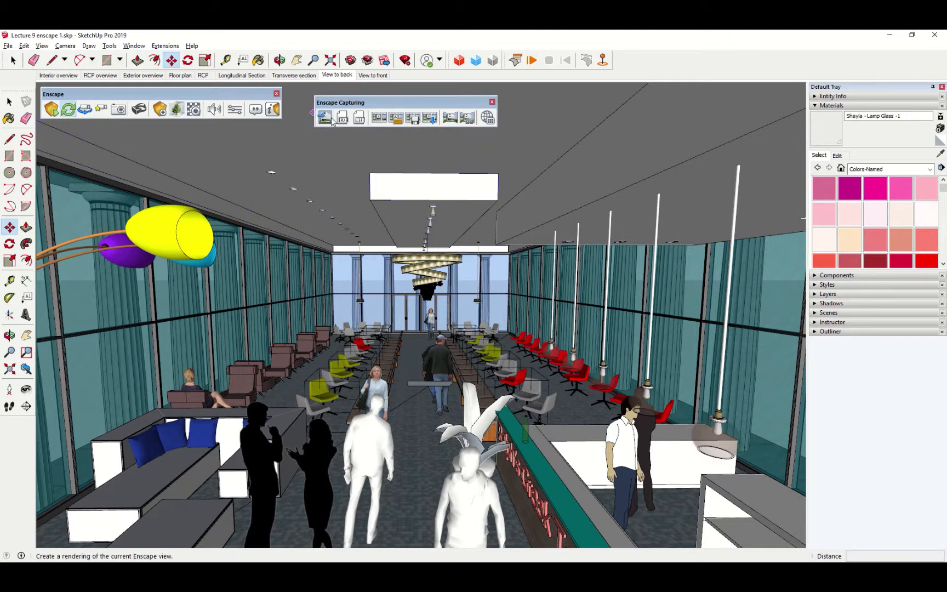
mouse_move(359, 117)
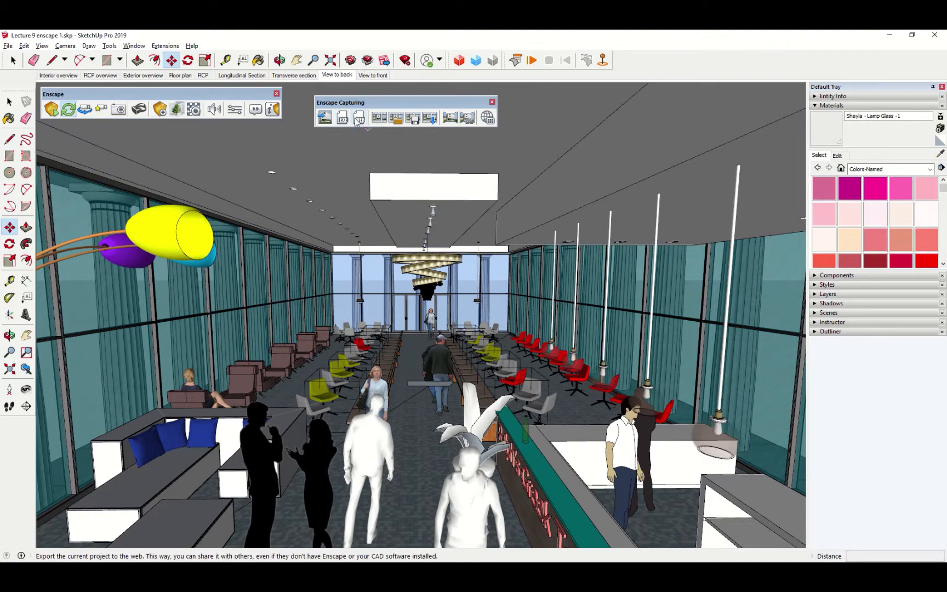
mouse_move(360, 117)
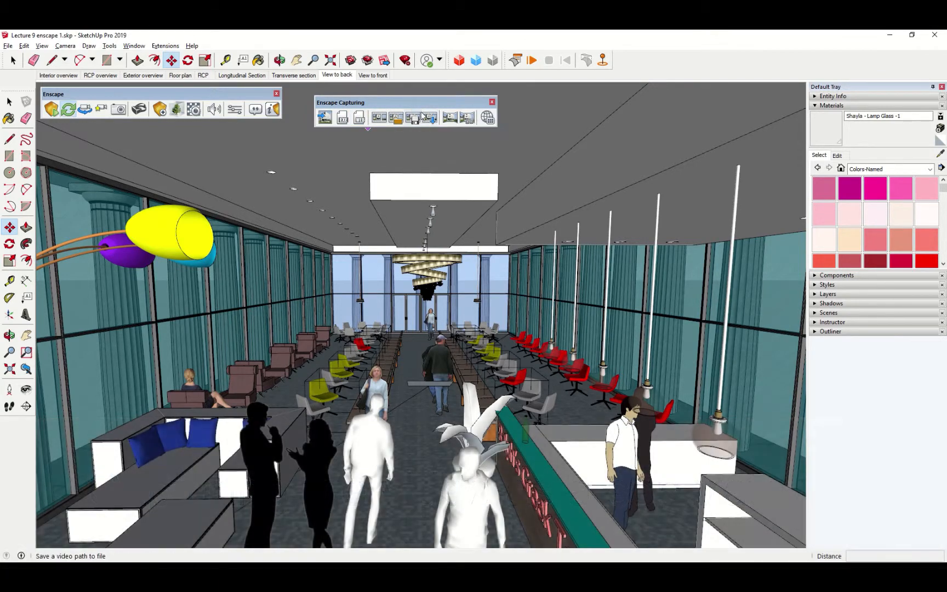
mouse_move(431, 117)
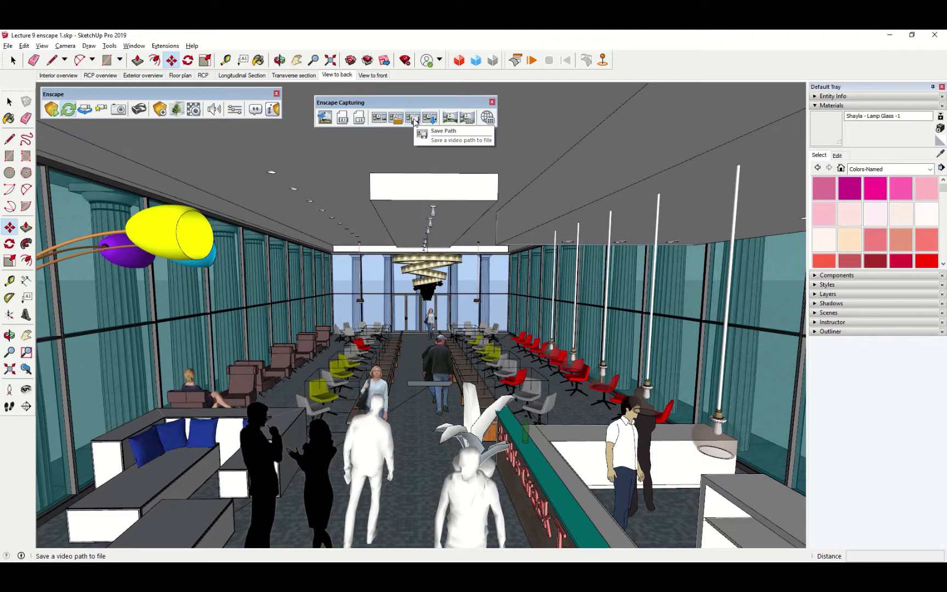
Save the camera path as Enscape_VideoPath.xml in the Pictures folder
click(412, 117)
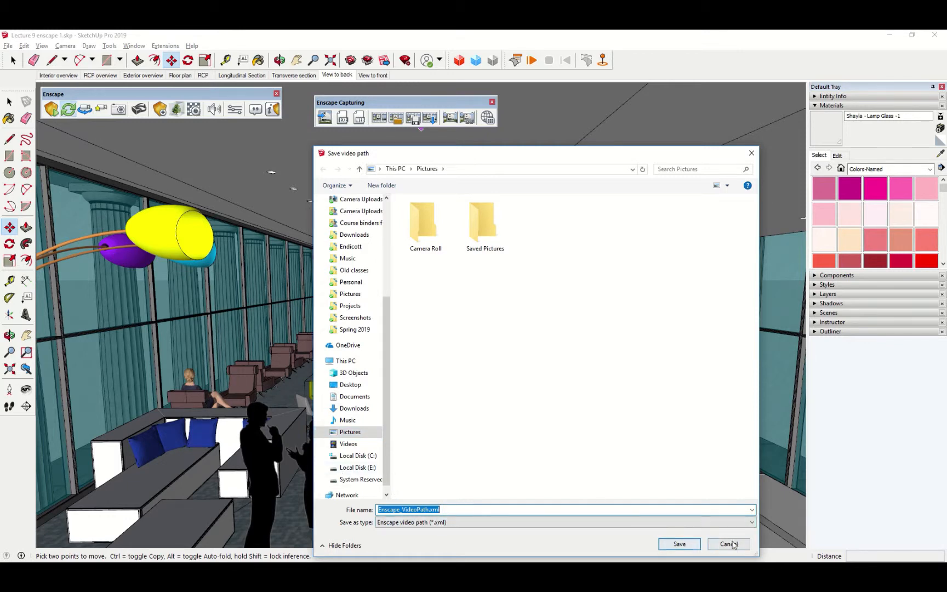
click(728, 544)
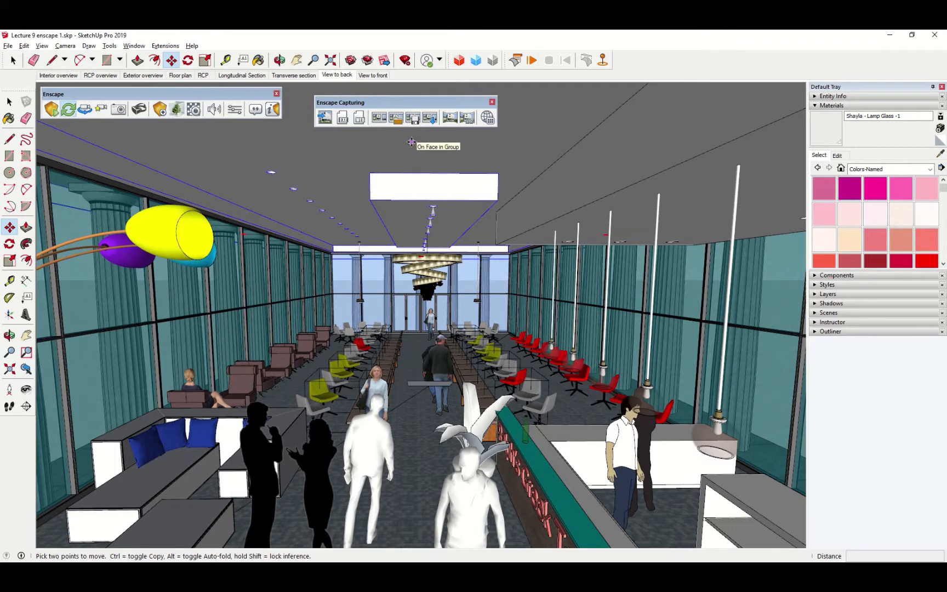
mouse_move(399, 131)
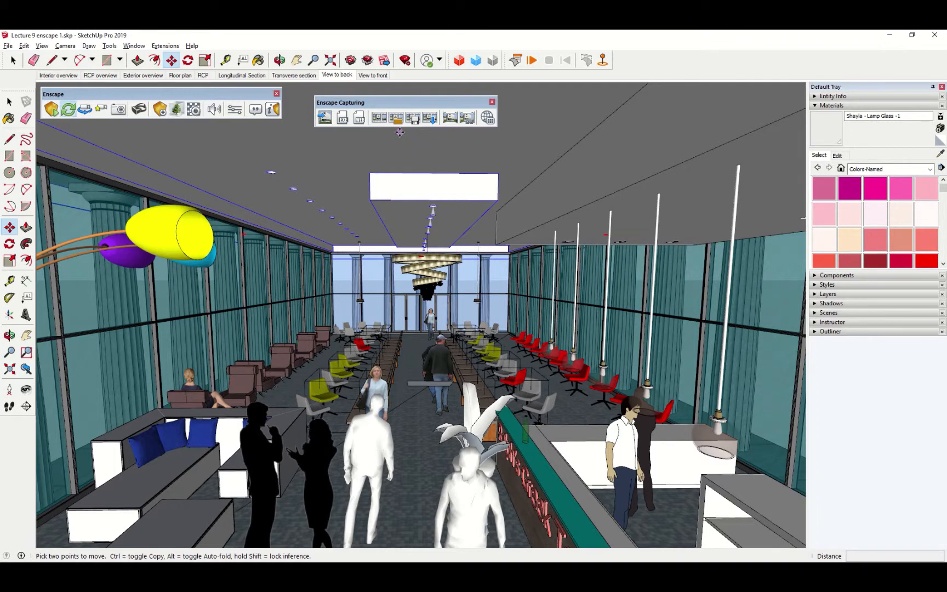
Browse for a saved camera path via Load Path, then cancel without loading
click(396, 117)
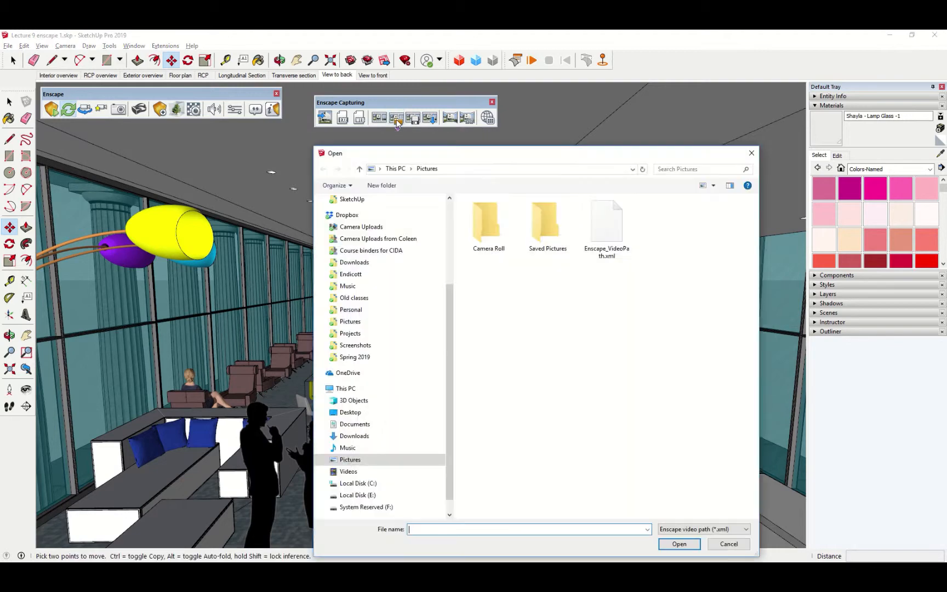
click(606, 220)
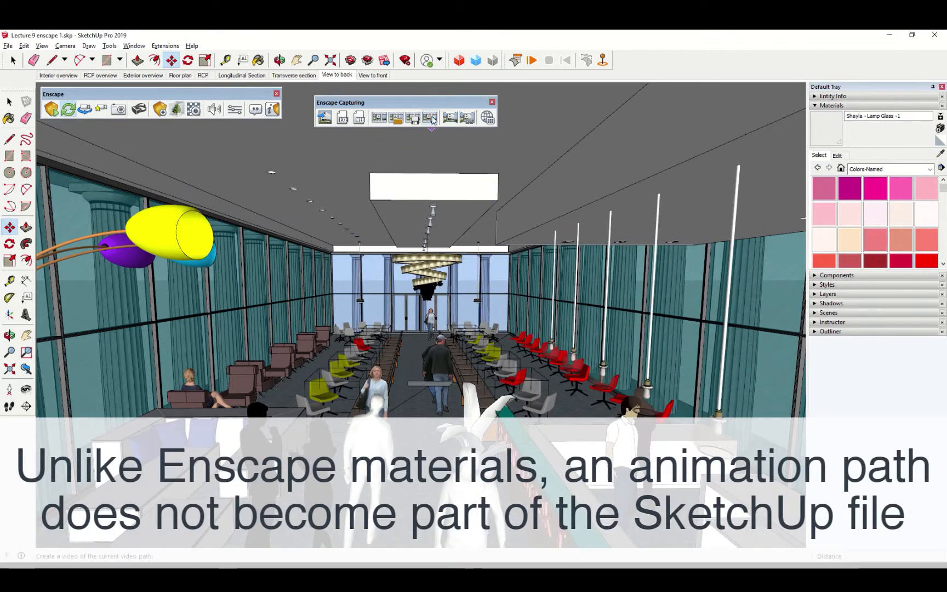
mouse_move(430, 117)
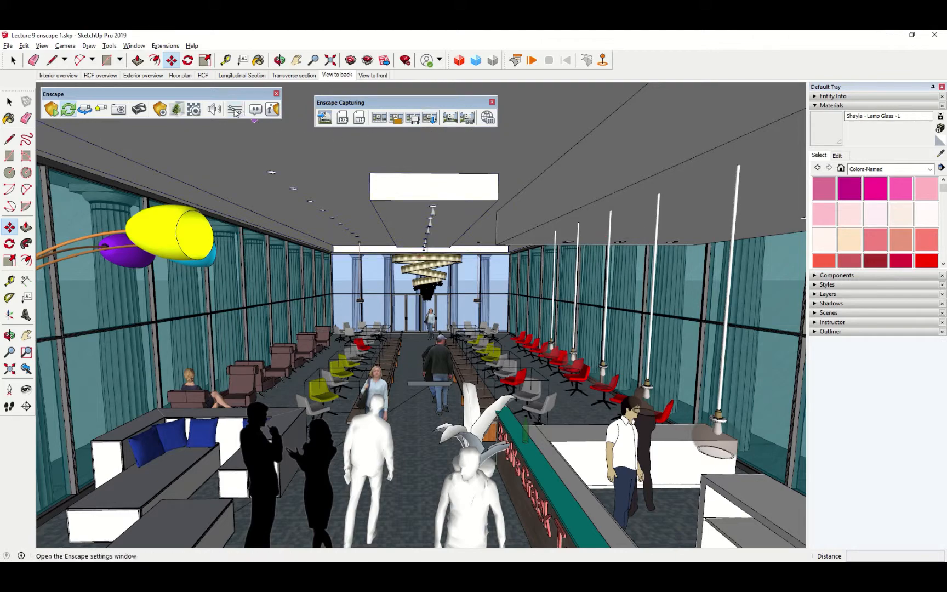
Show the Capture settings' compression quality choices from Email to Lossless, Maximum still chosen
click(235, 110)
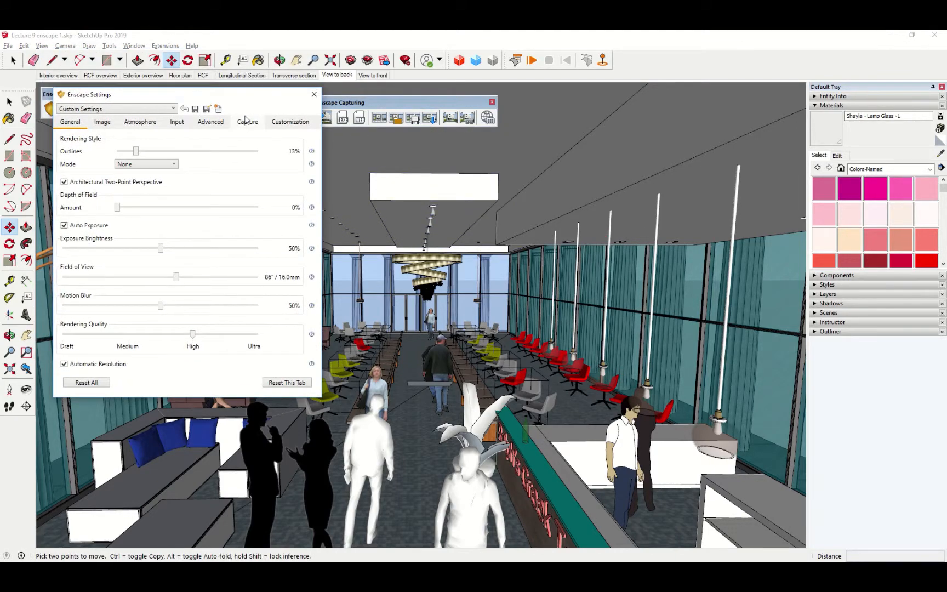
click(247, 121)
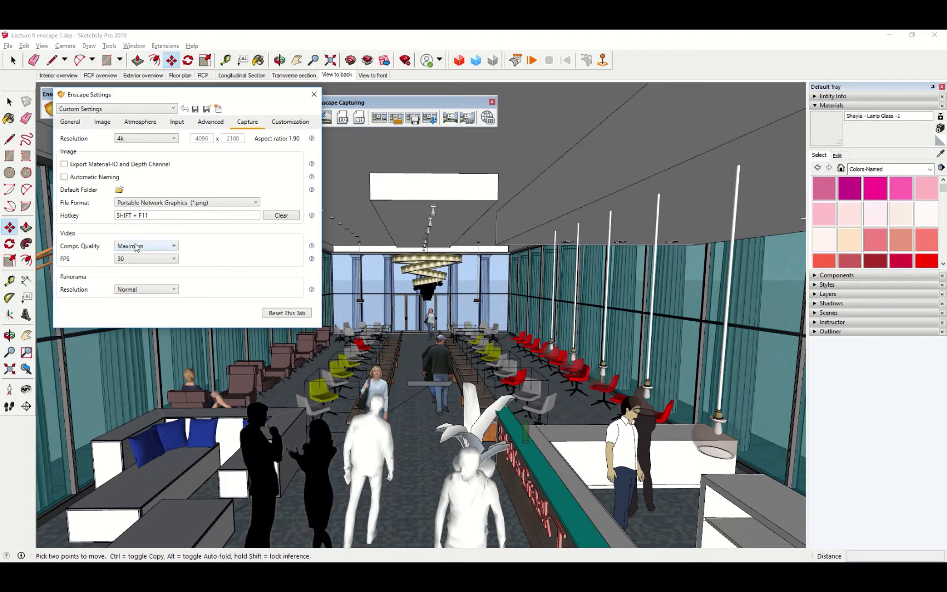
click(145, 245)
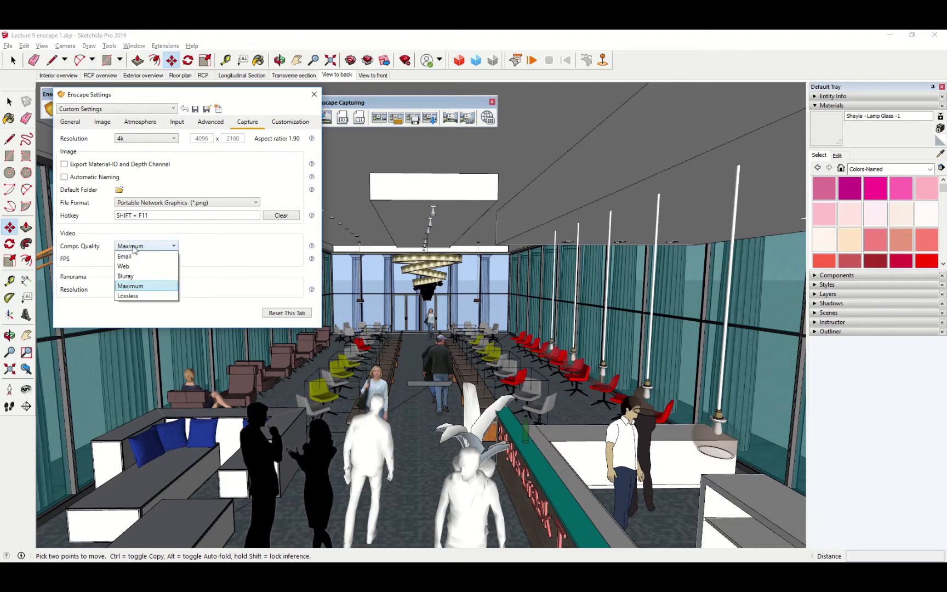
mouse_move(134, 262)
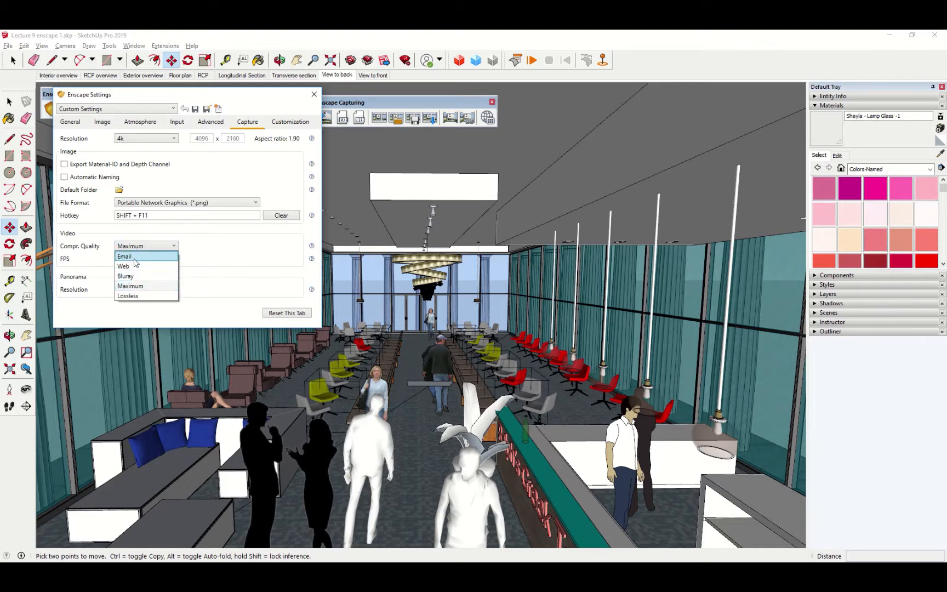
mouse_move(135, 277)
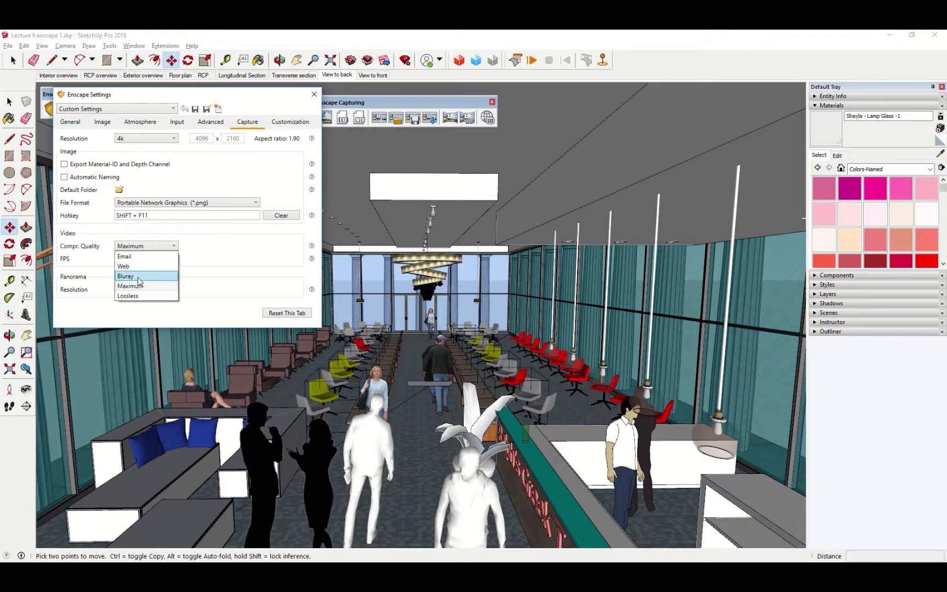
mouse_move(129, 295)
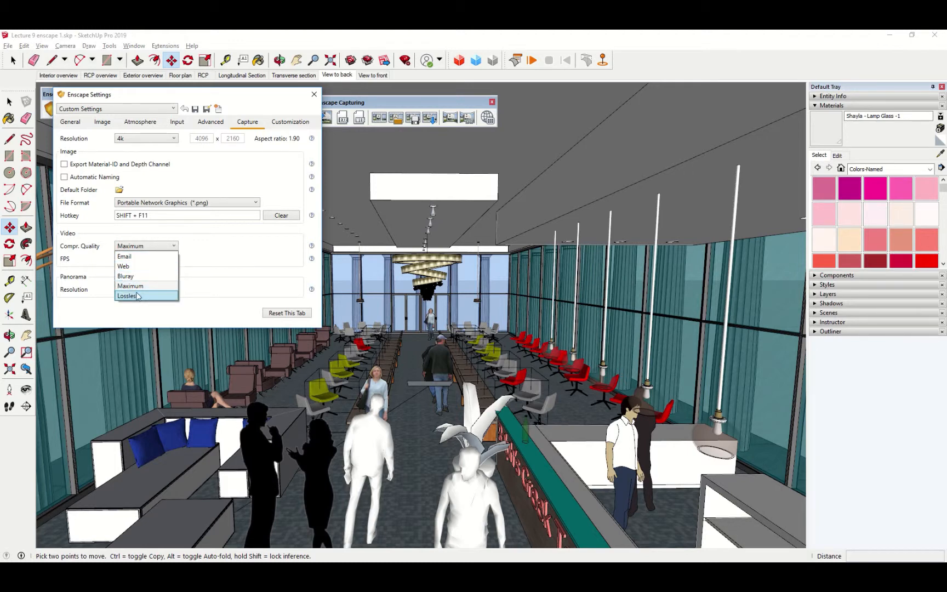
mouse_move(132, 286)
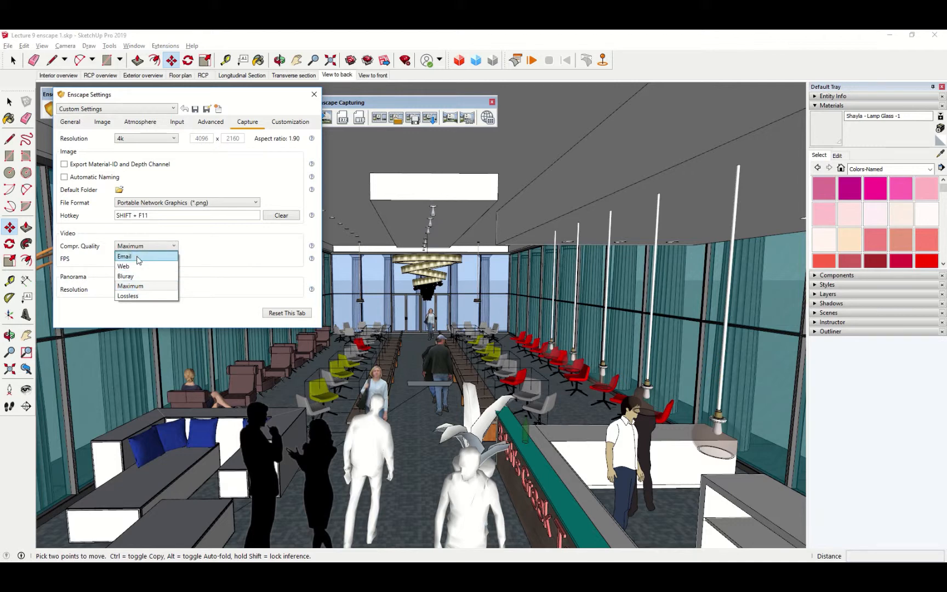
mouse_move(137, 266)
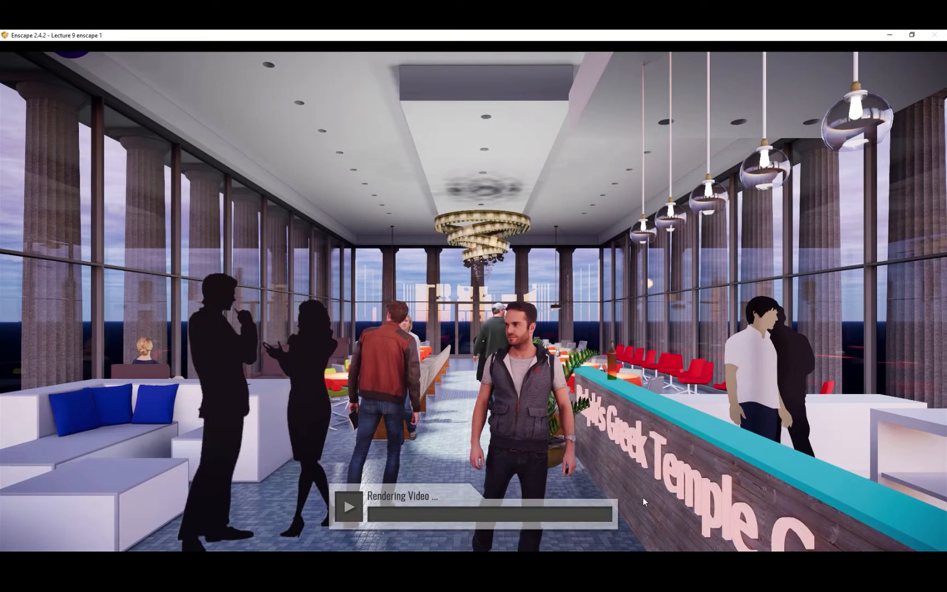
mouse_move(442, 531)
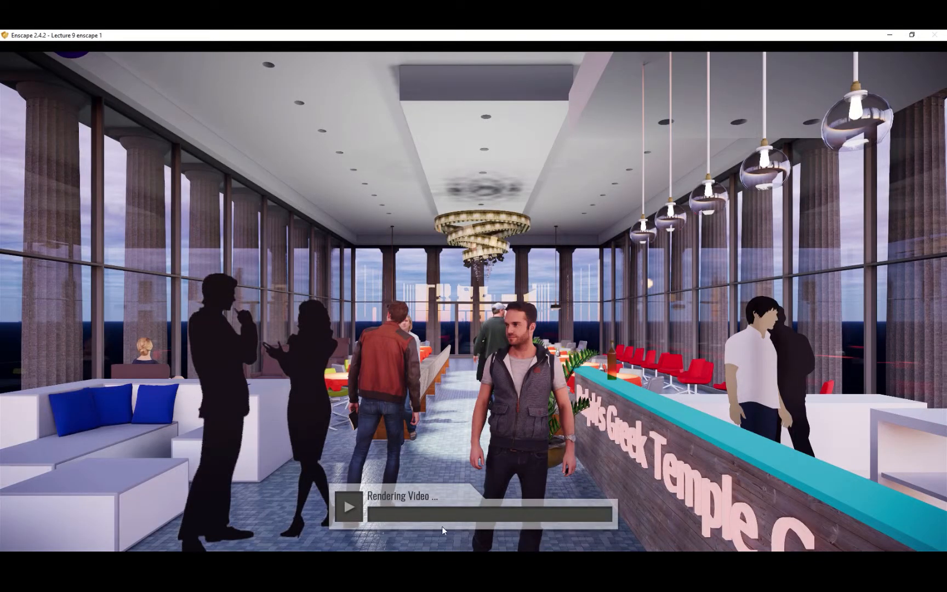